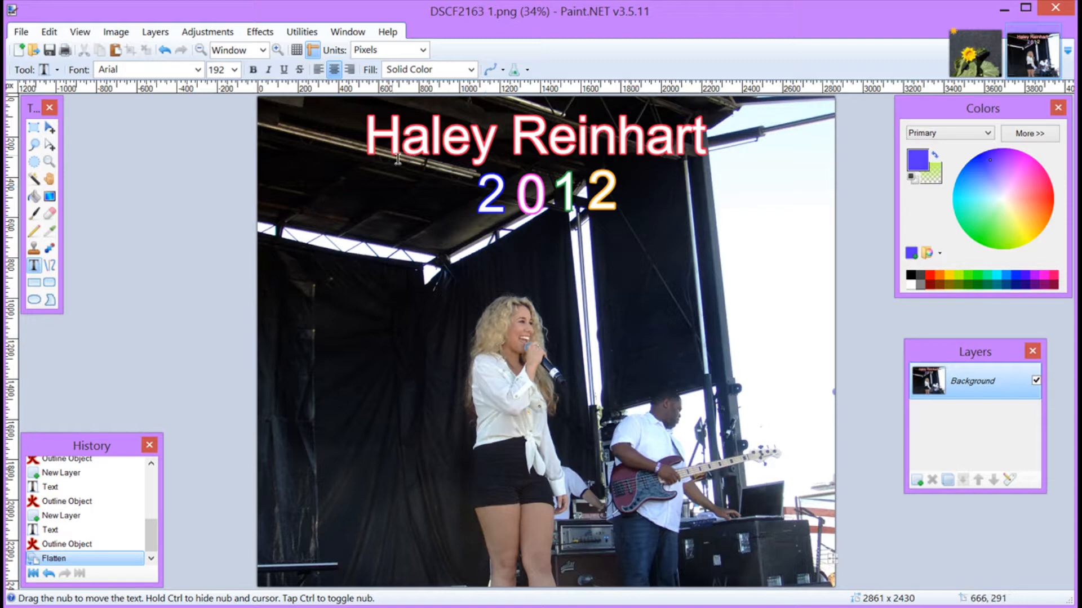
mouse_move(552, 155)
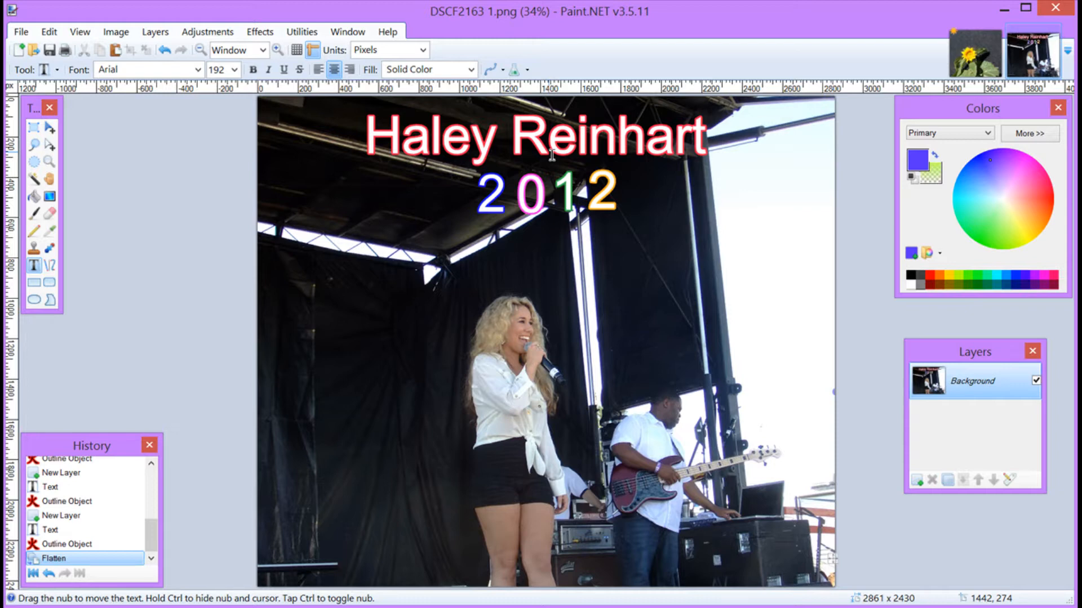
Step: Make the sunflower photo the active document instead of the concert photo
left_click(976, 53)
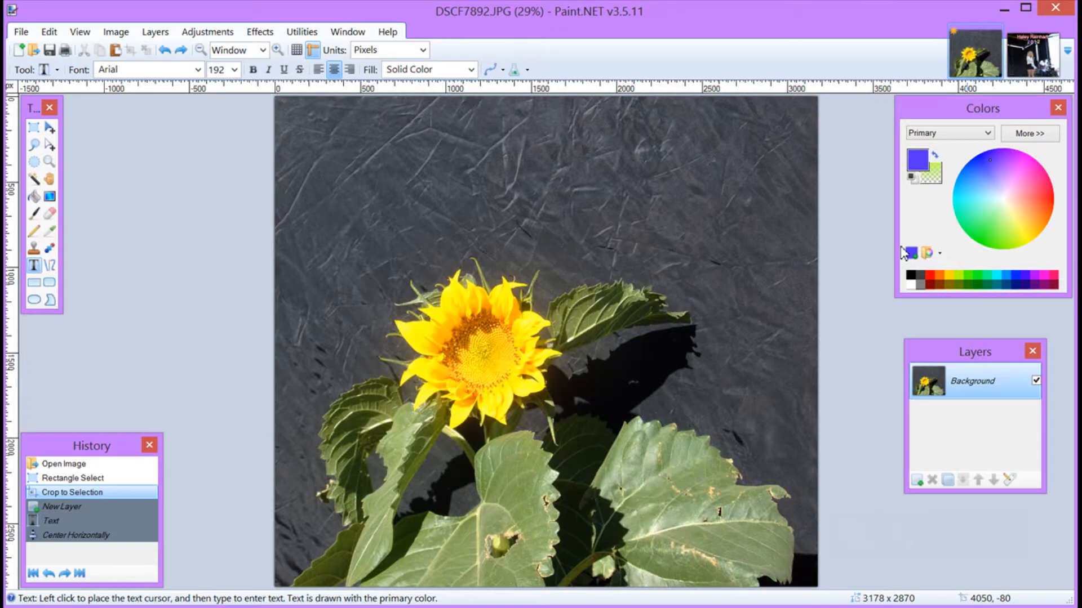
mouse_move(693, 277)
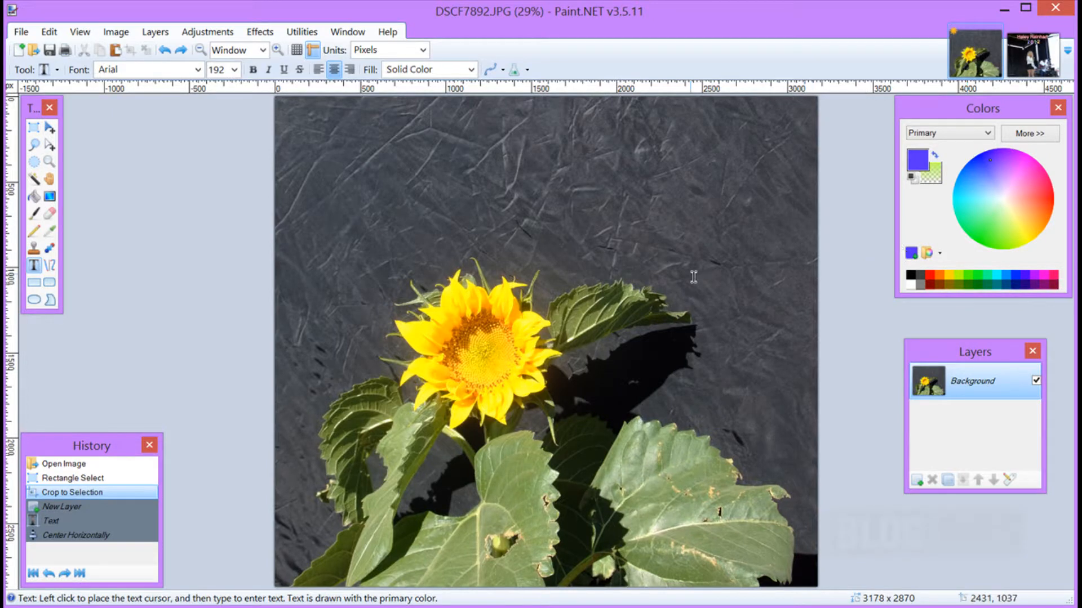
mouse_move(705, 283)
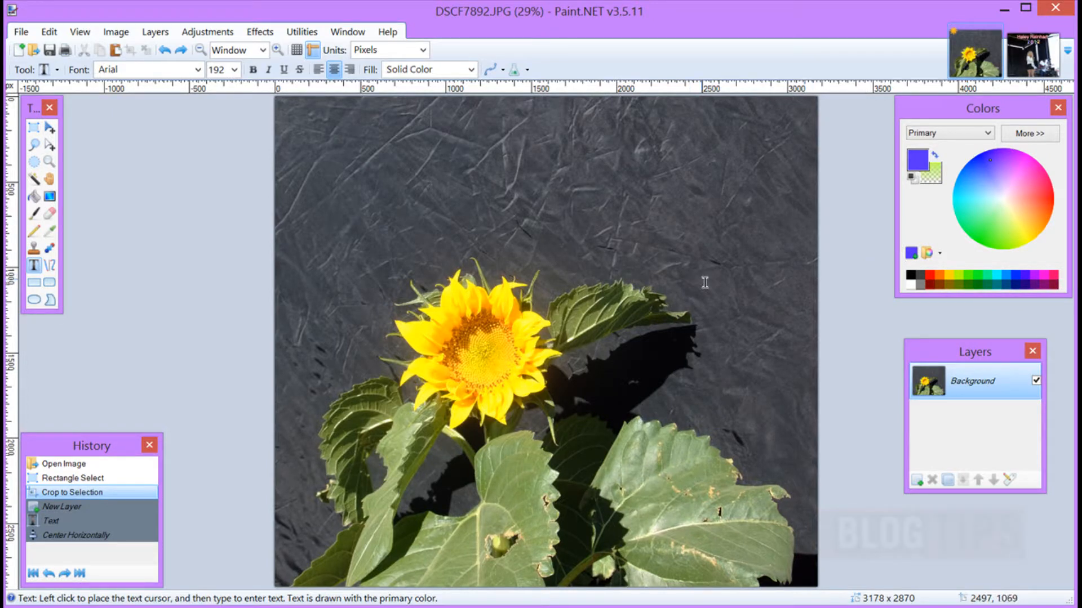
mouse_move(717, 278)
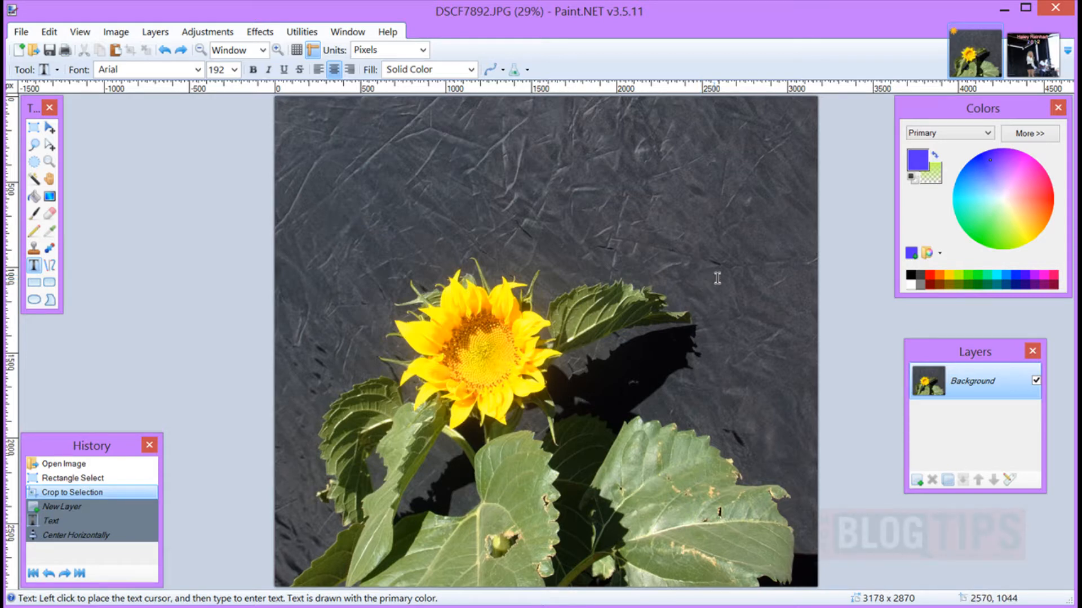
mouse_move(714, 280)
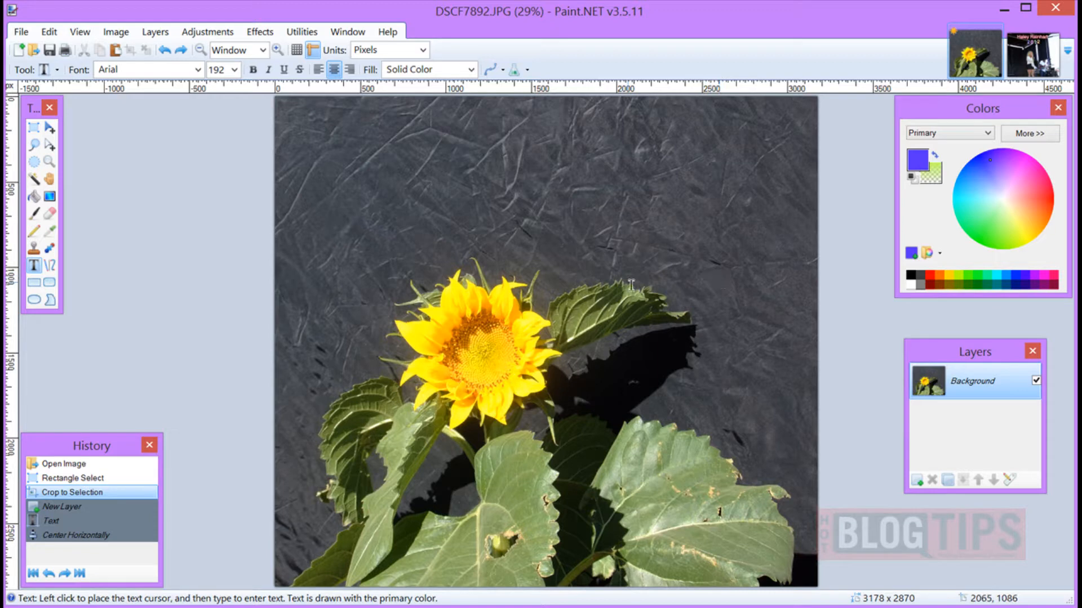
mouse_move(684, 278)
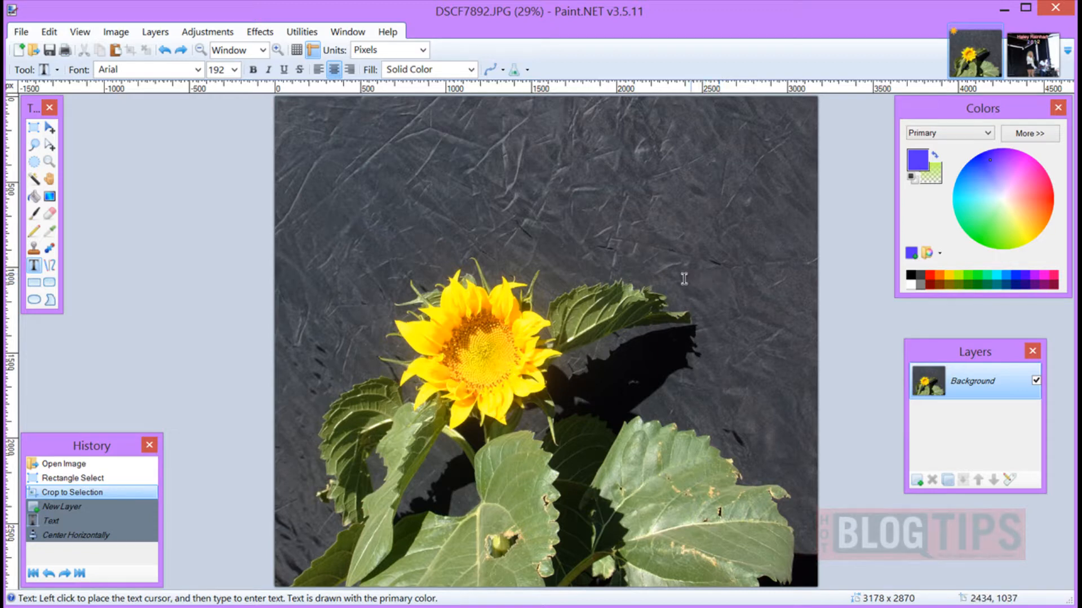
mouse_move(607, 325)
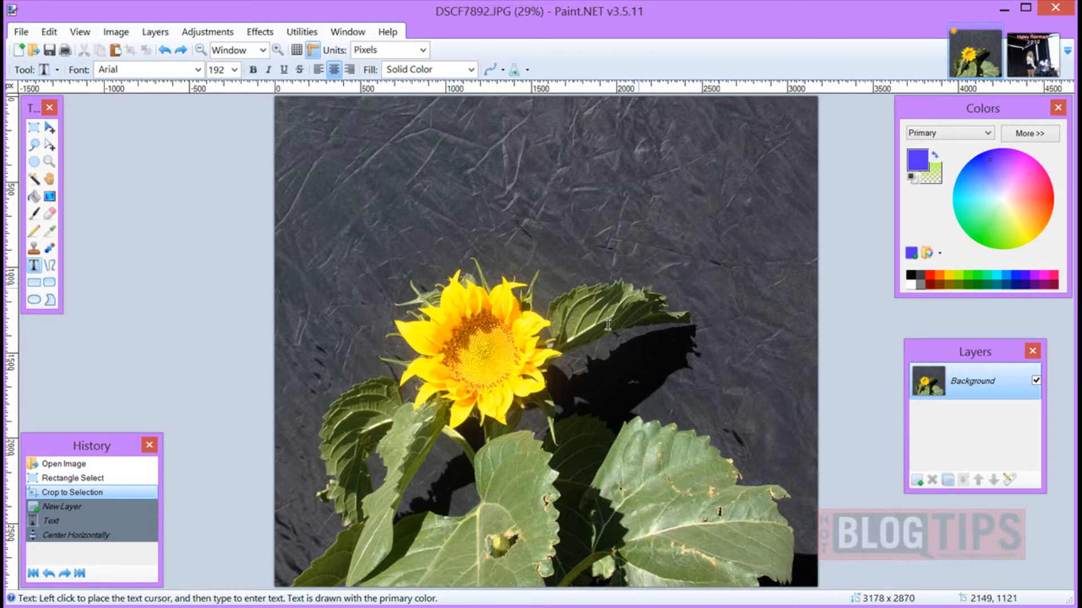
mouse_move(641, 153)
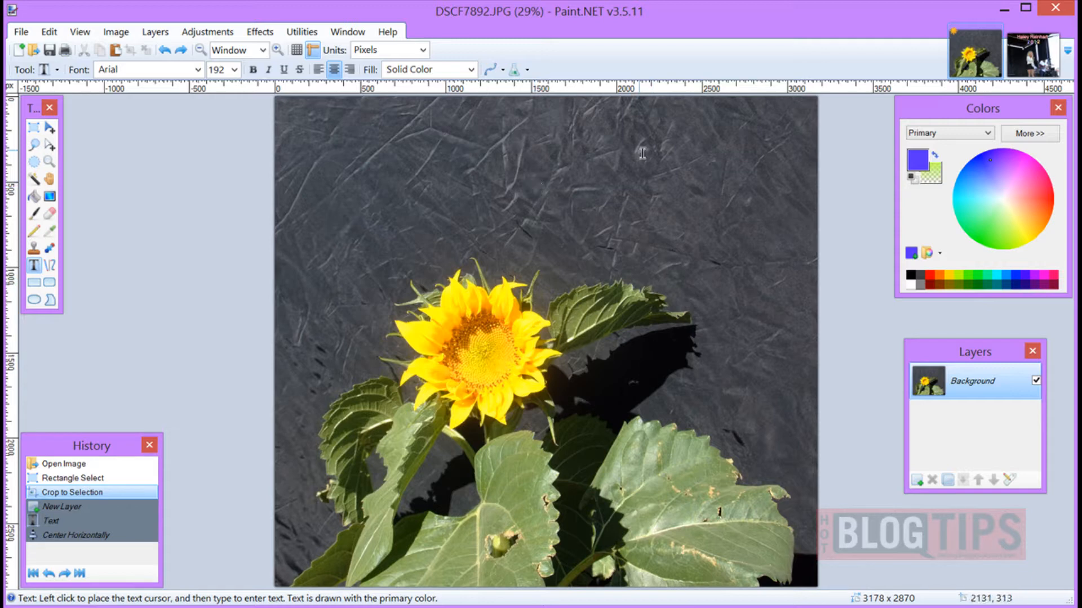
mouse_move(992, 173)
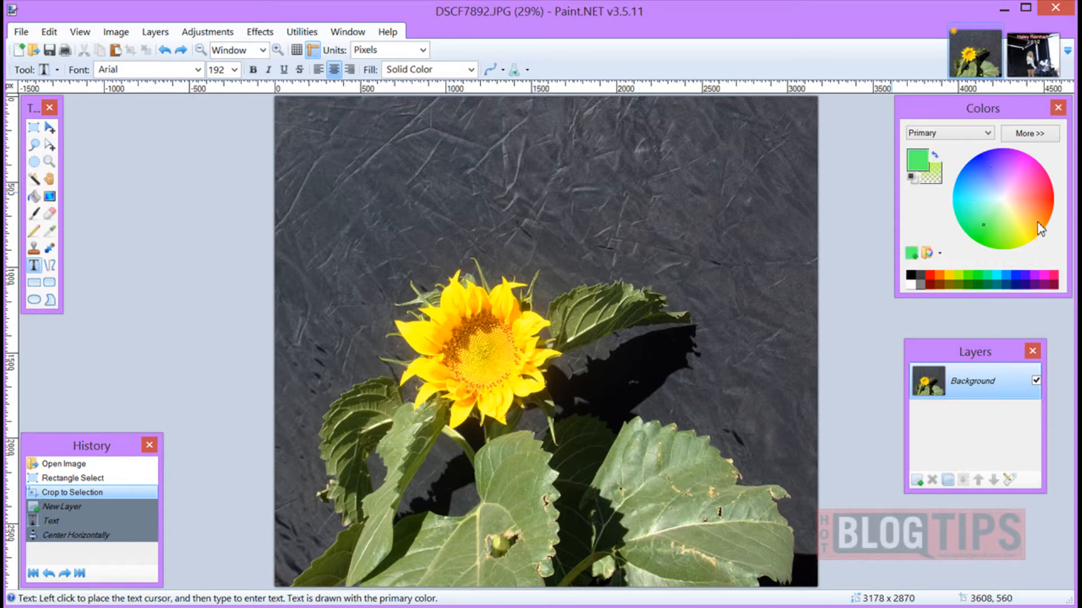
Step: Pick a pink on the colour wheel as the new primary colour
left_click(1004, 177)
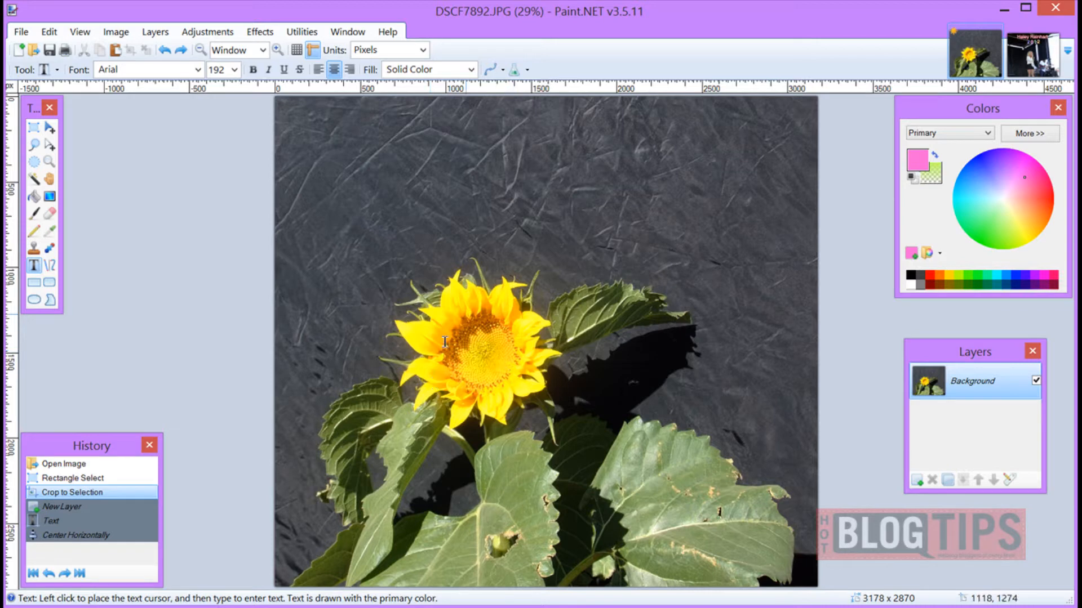
mouse_move(302, 302)
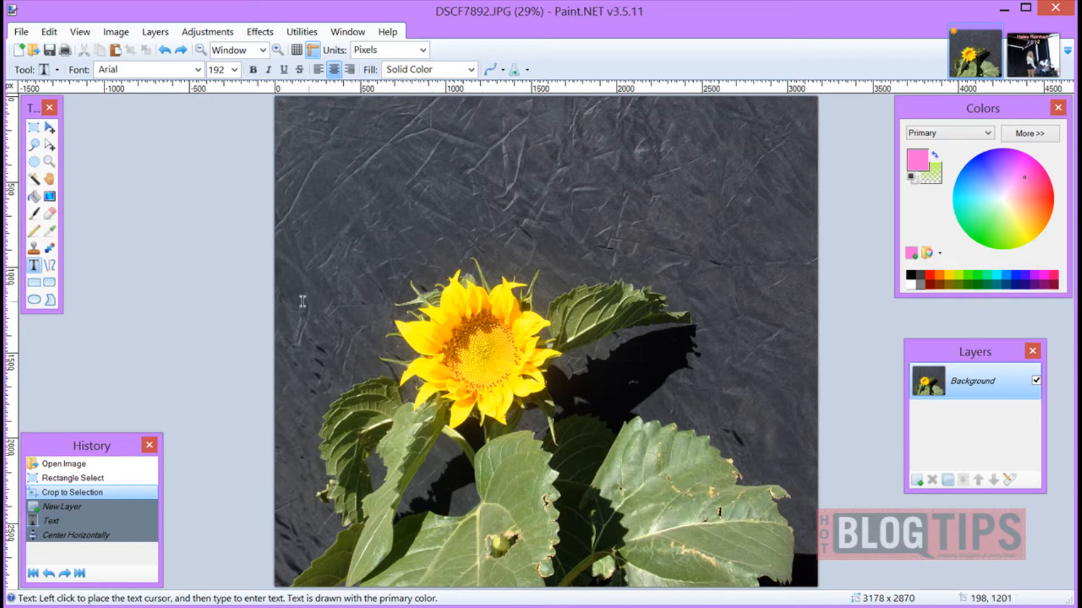
mouse_move(50, 231)
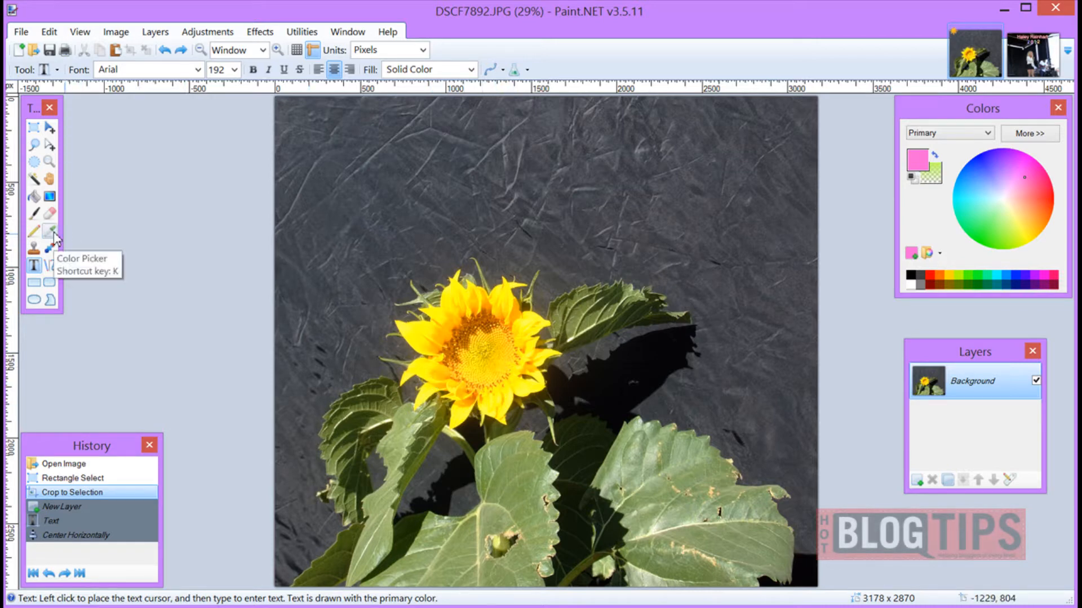
Step: Switch to the Color Picker to sample colour from the sunflower image
left_click(49, 232)
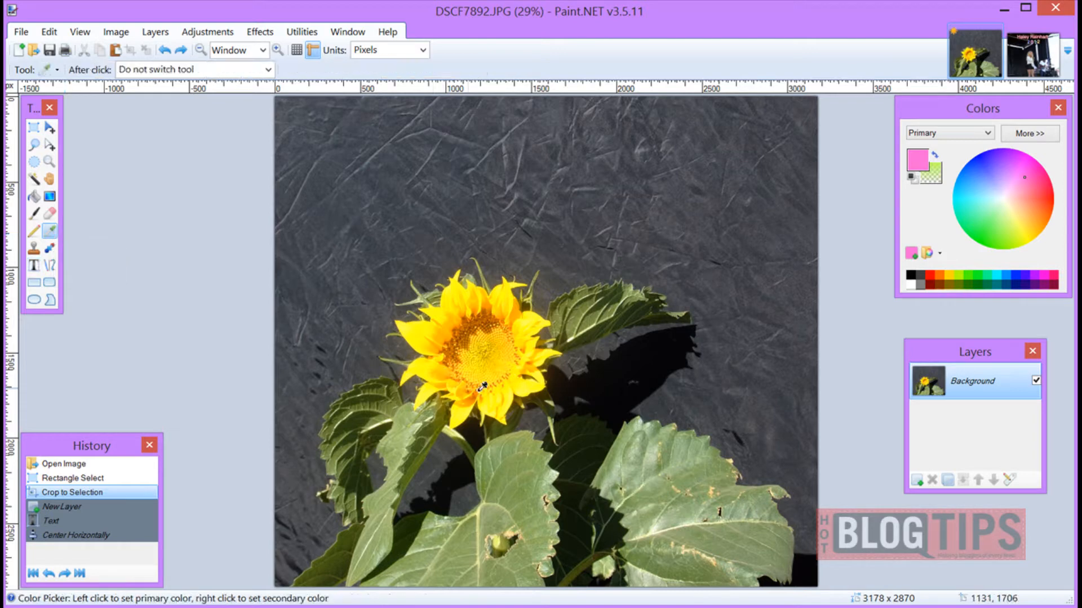
mouse_move(494, 402)
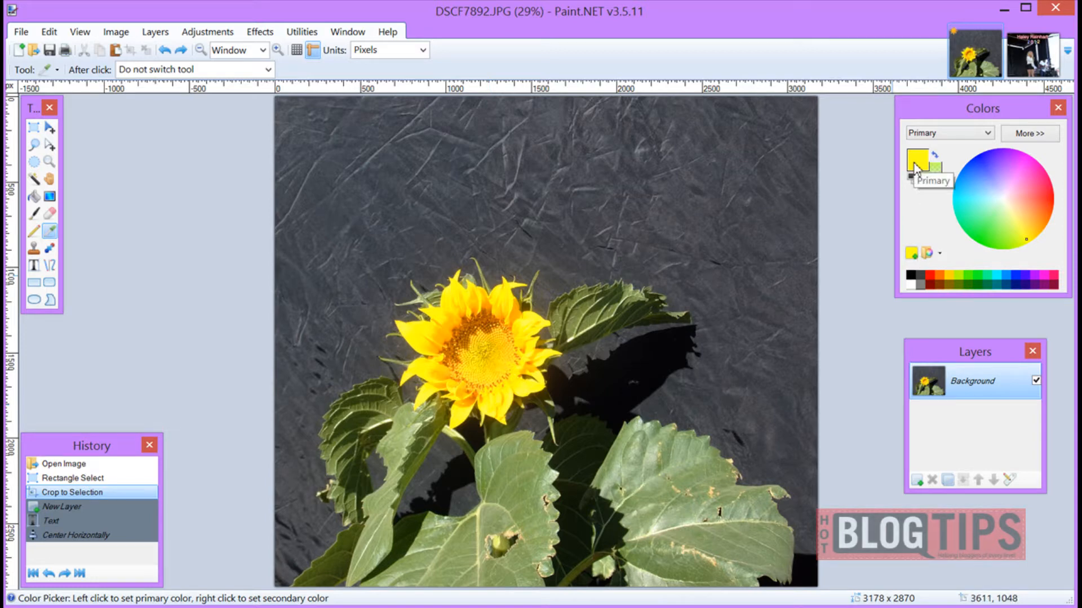
mouse_move(916, 171)
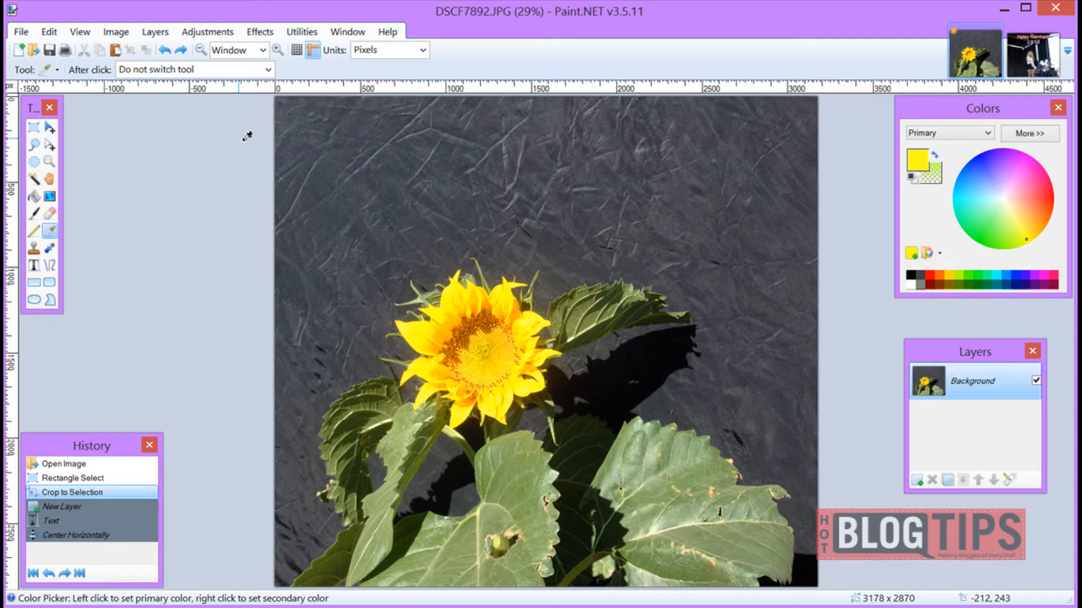
mouse_move(250, 131)
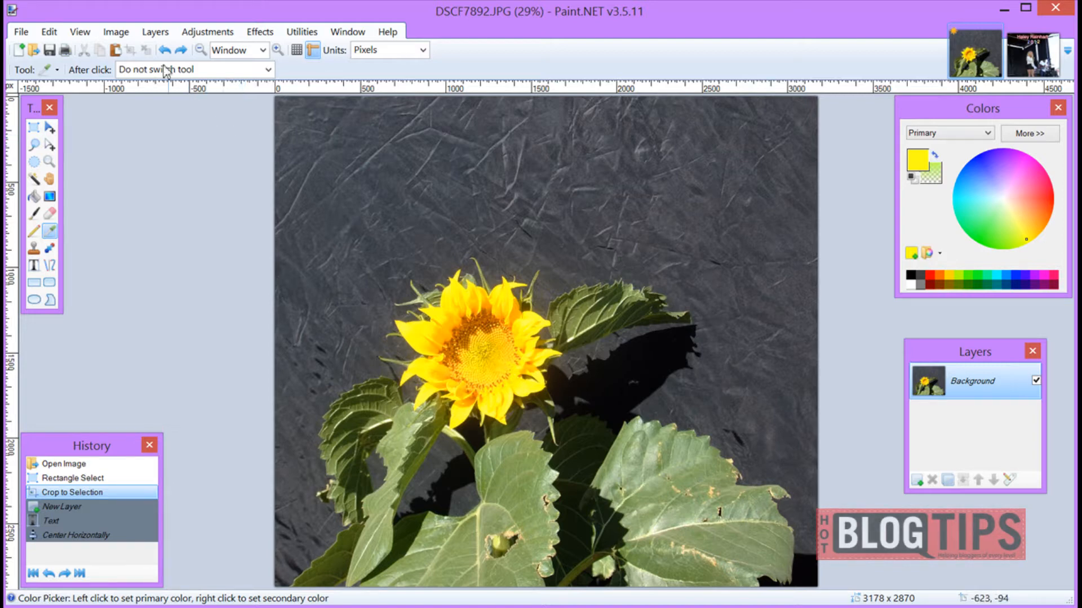
Step: Add a new transparent Layer 2 above the sunflower background via the Layers menu
left_click(154, 32)
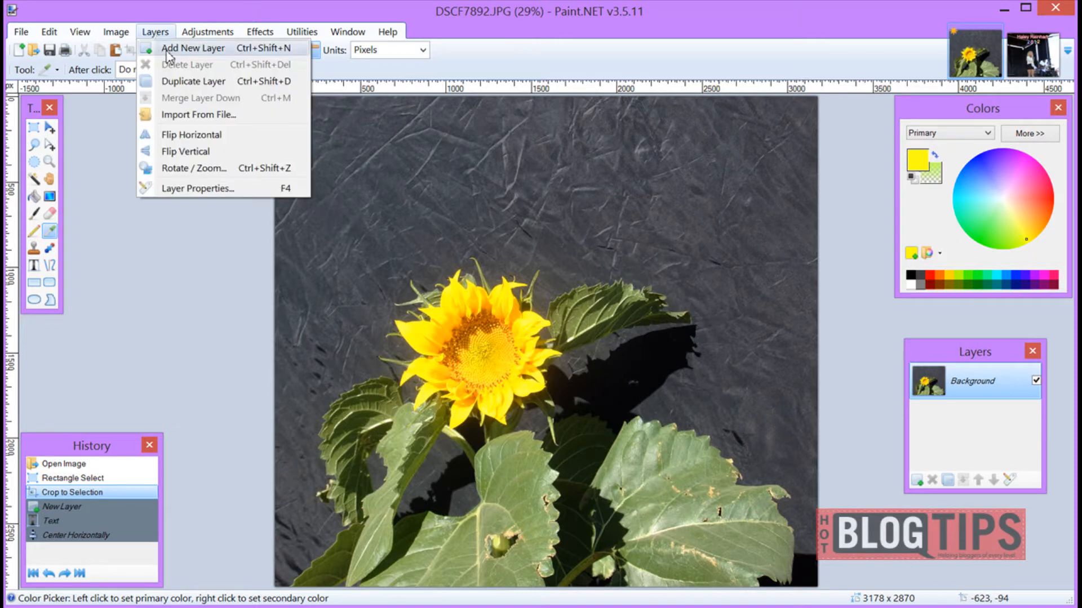
left_click(192, 47)
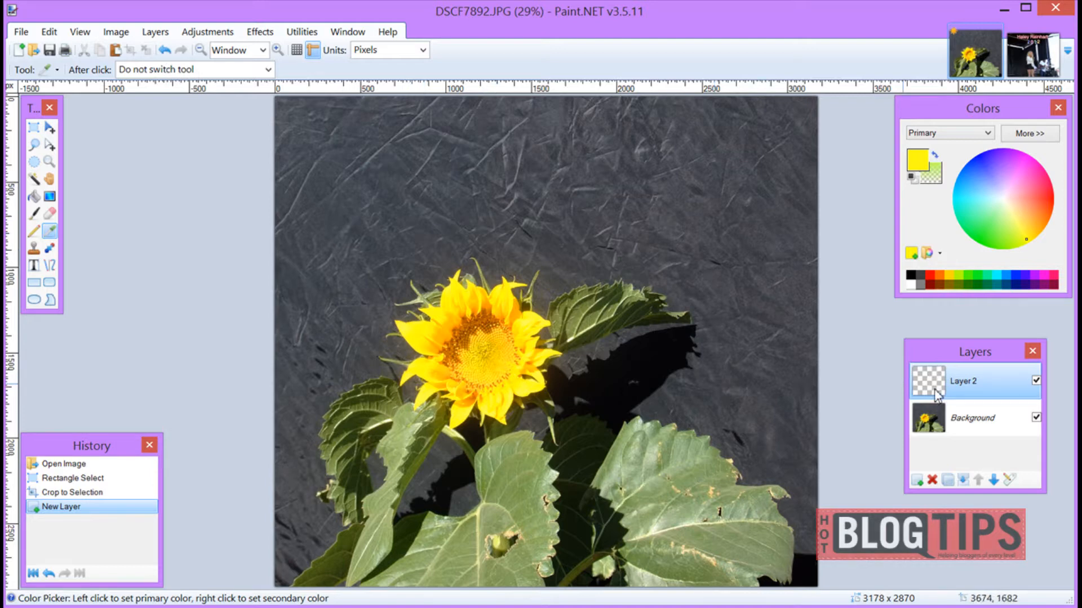
mouse_move(593, 323)
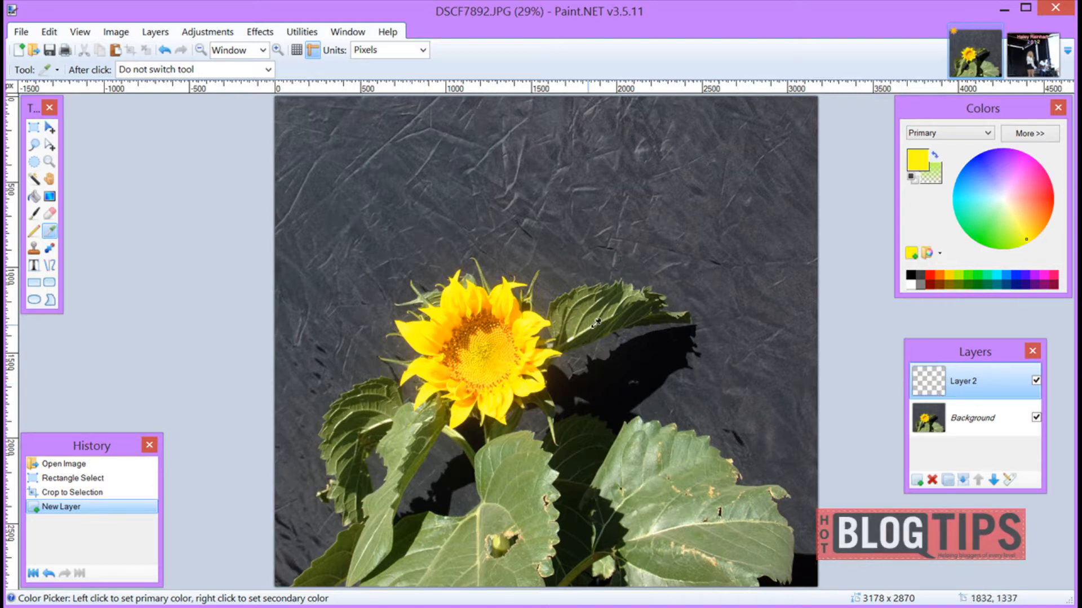
mouse_move(582, 335)
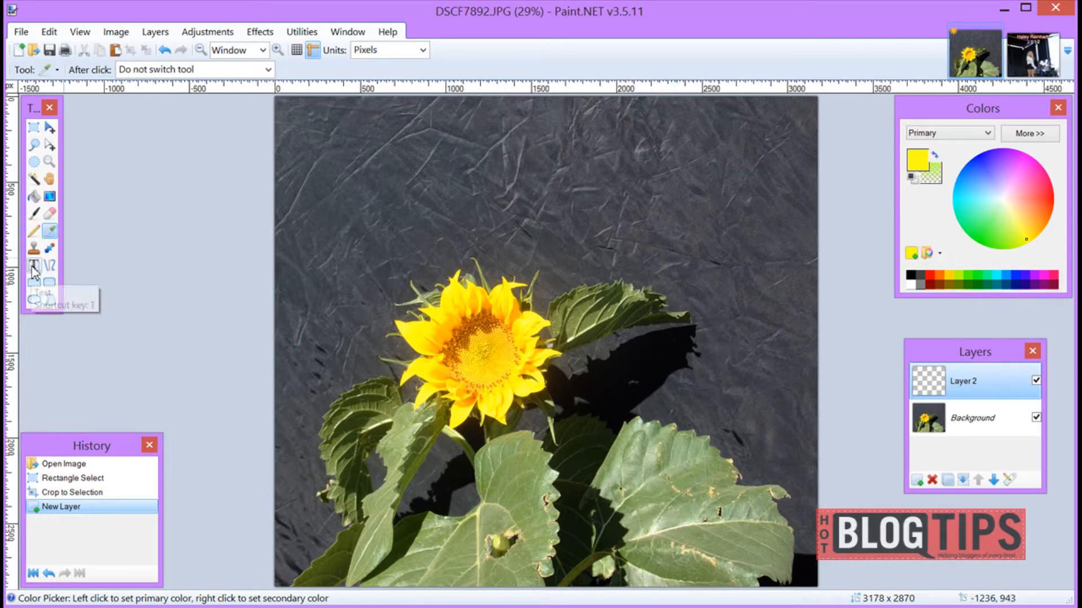
Step: Activate the Text tool with Arial font and keep the text size at 192
left_click(33, 265)
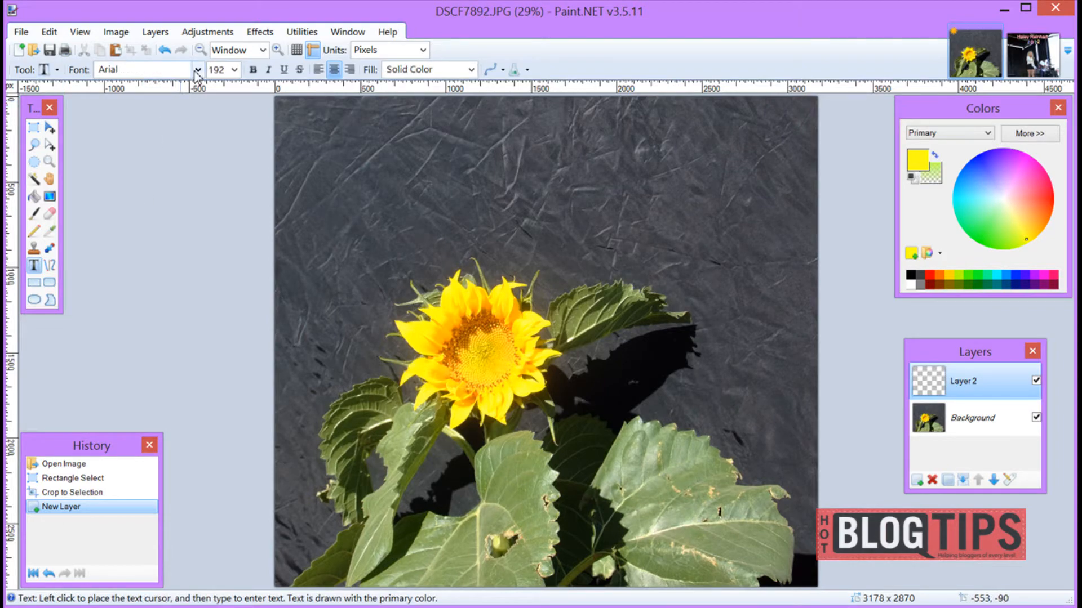
left_click(198, 68)
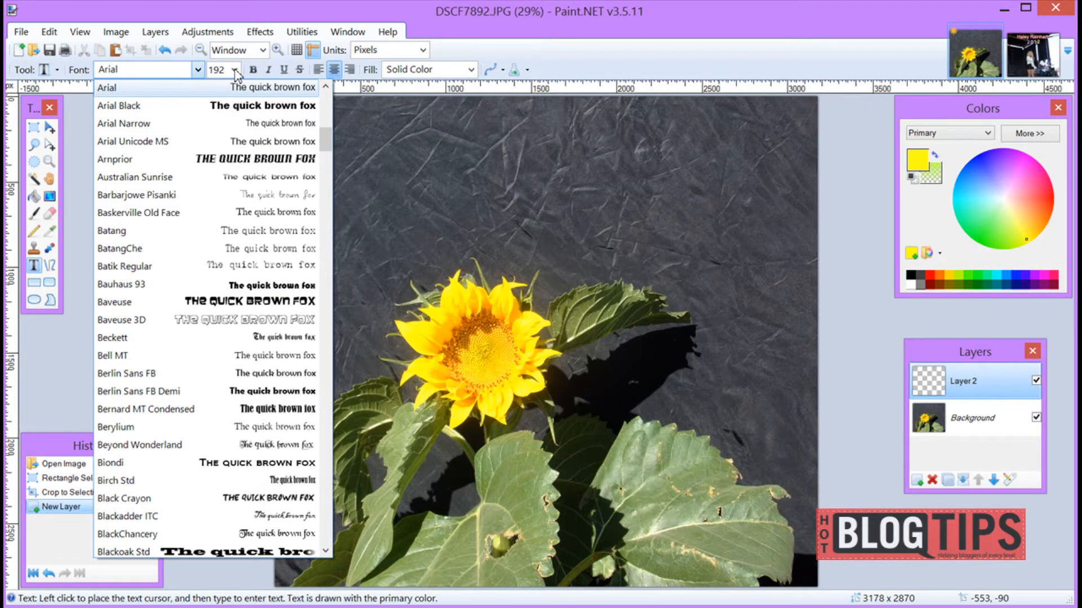
left_click(234, 69)
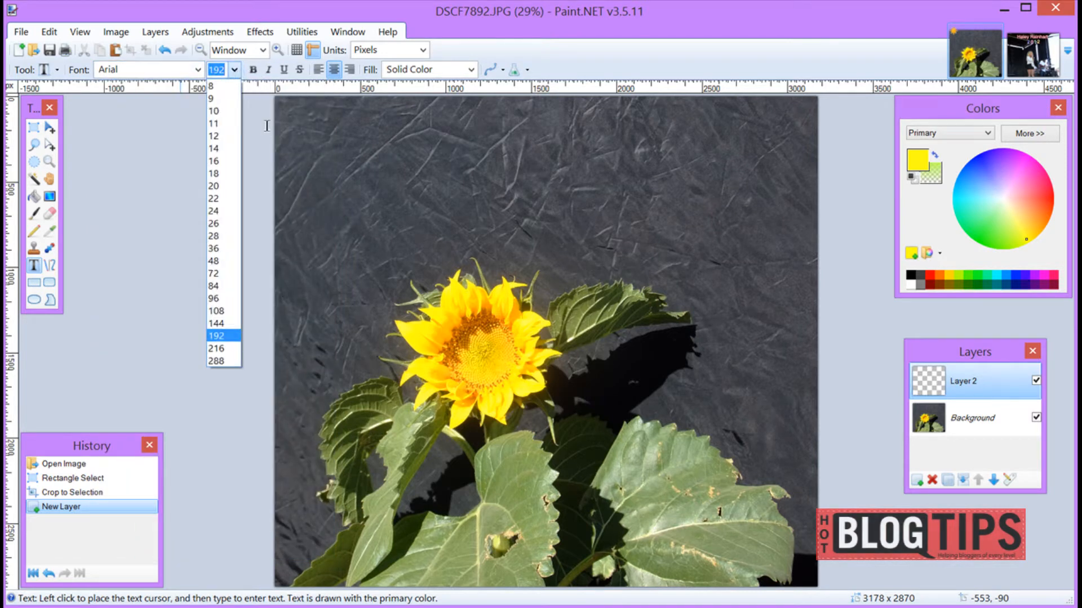
left_click(216, 335)
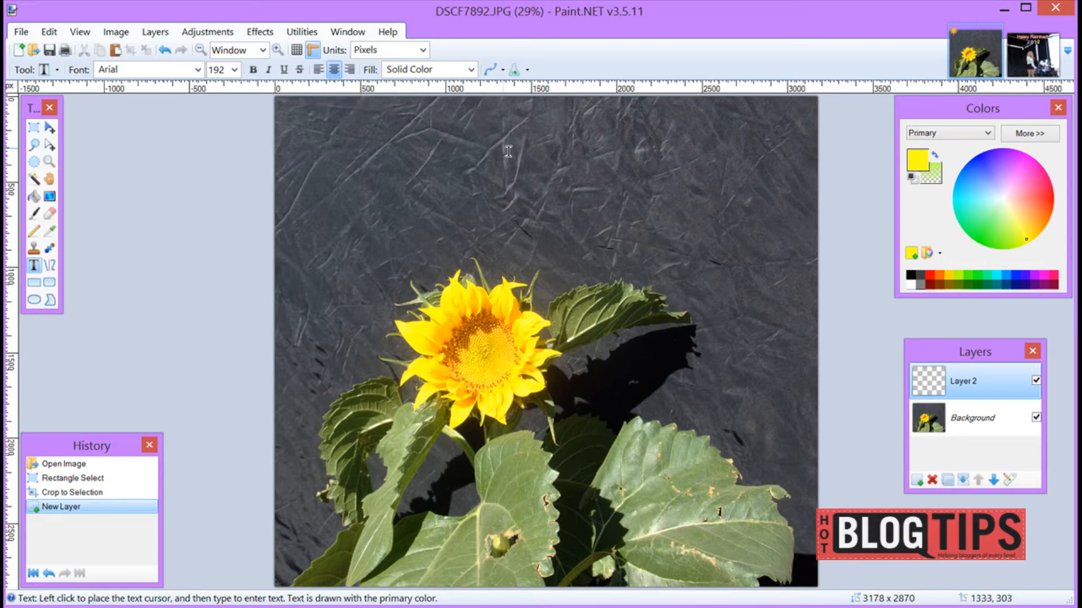
mouse_move(529, 146)
type("Sunflow")
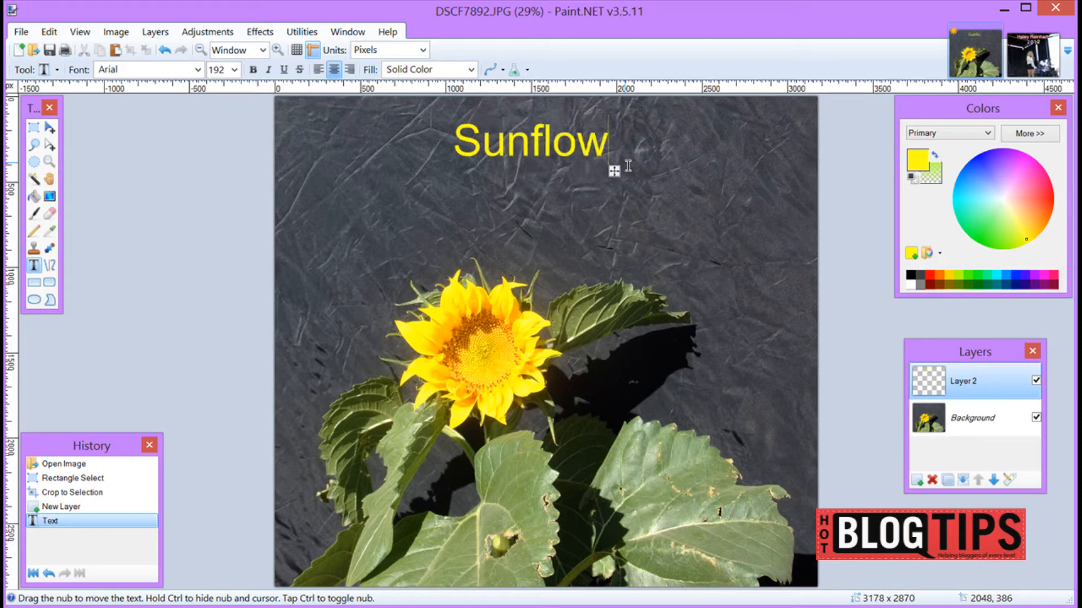
Step: Finish the word 'Sunflower' in yellow and move it near the top, above the flower
type("er")
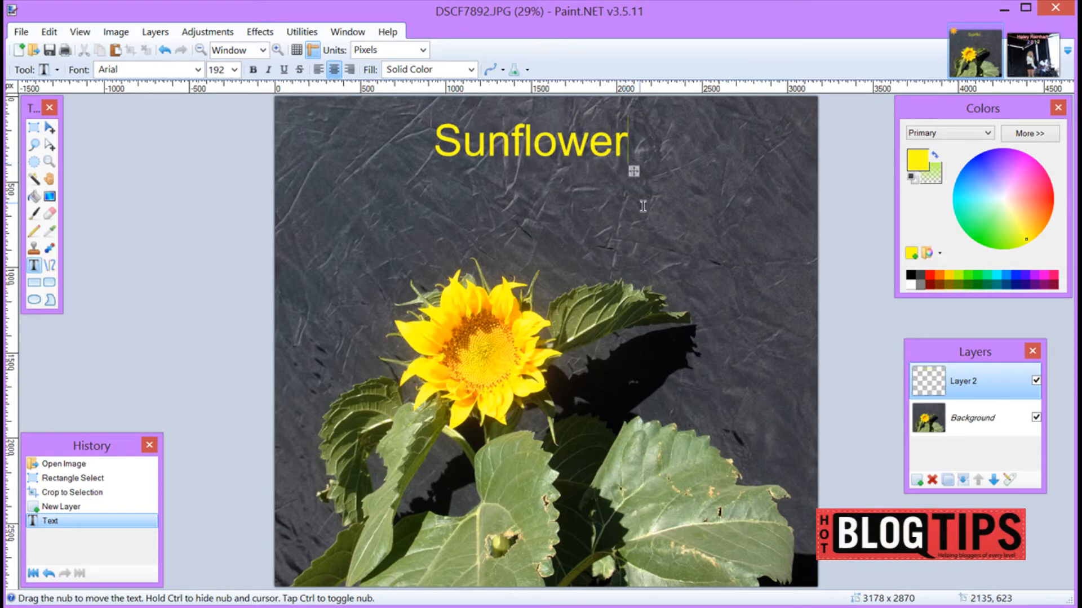
mouse_move(634, 178)
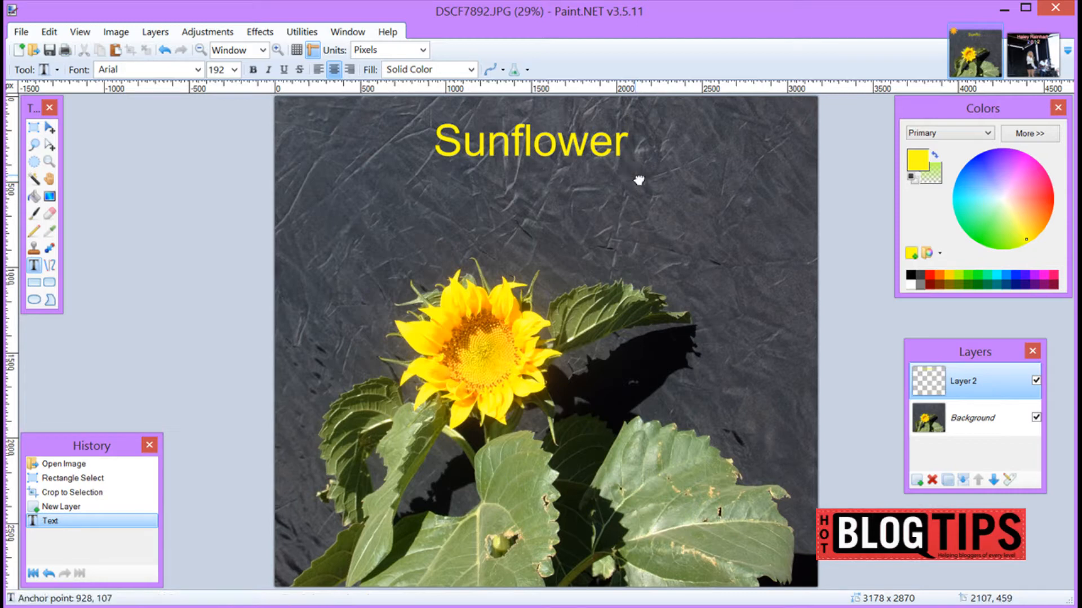
left_click_drag(638, 181, 692, 192)
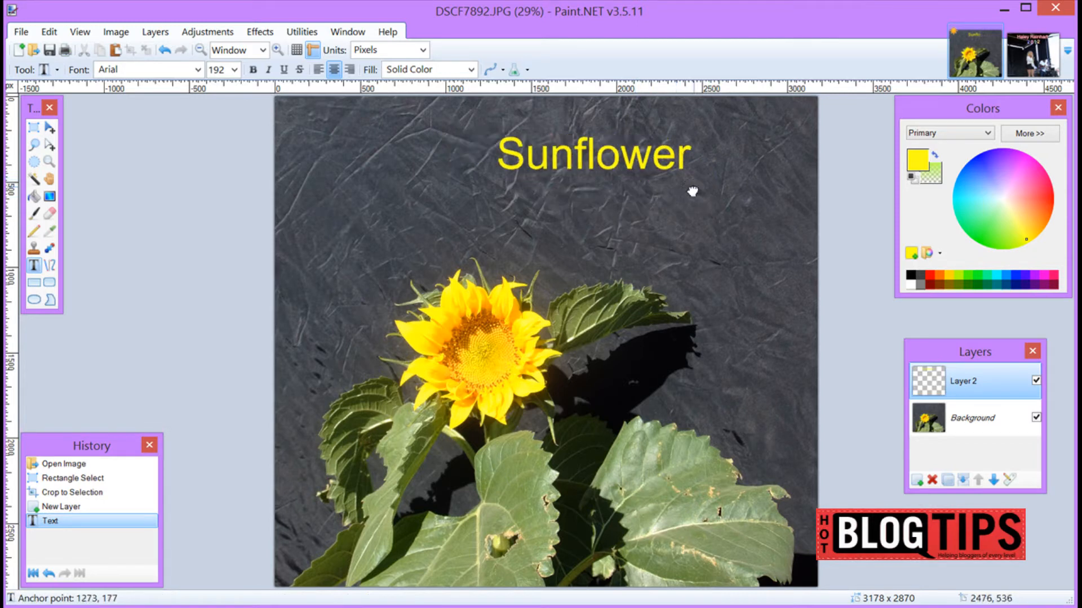
left_click_drag(692, 192, 668, 185)
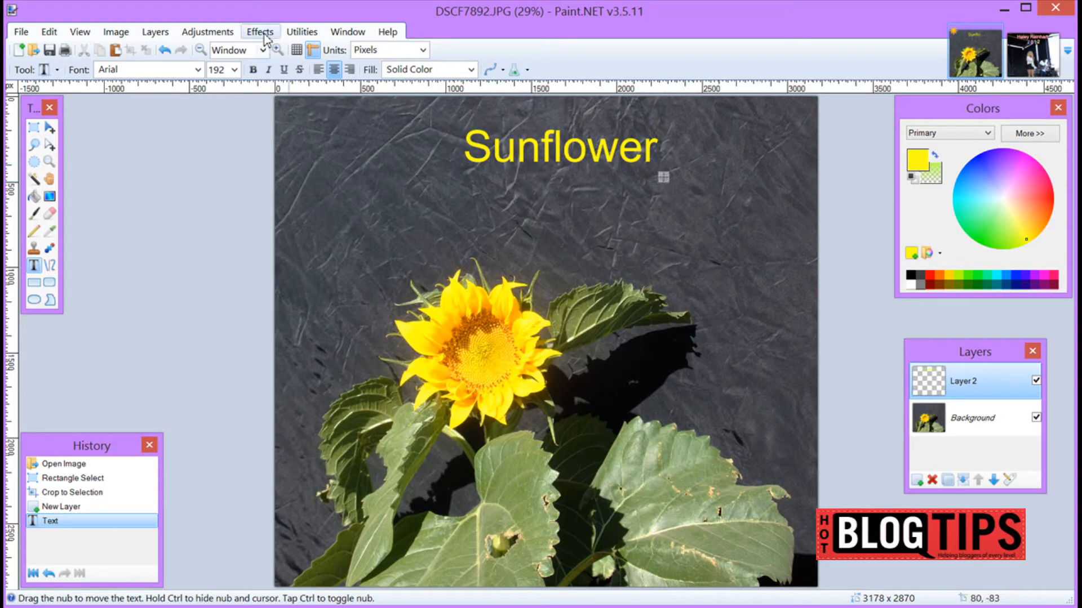
Step: Center the 'Sunflower' text horizontally using Effects > Object Align
left_click(259, 32)
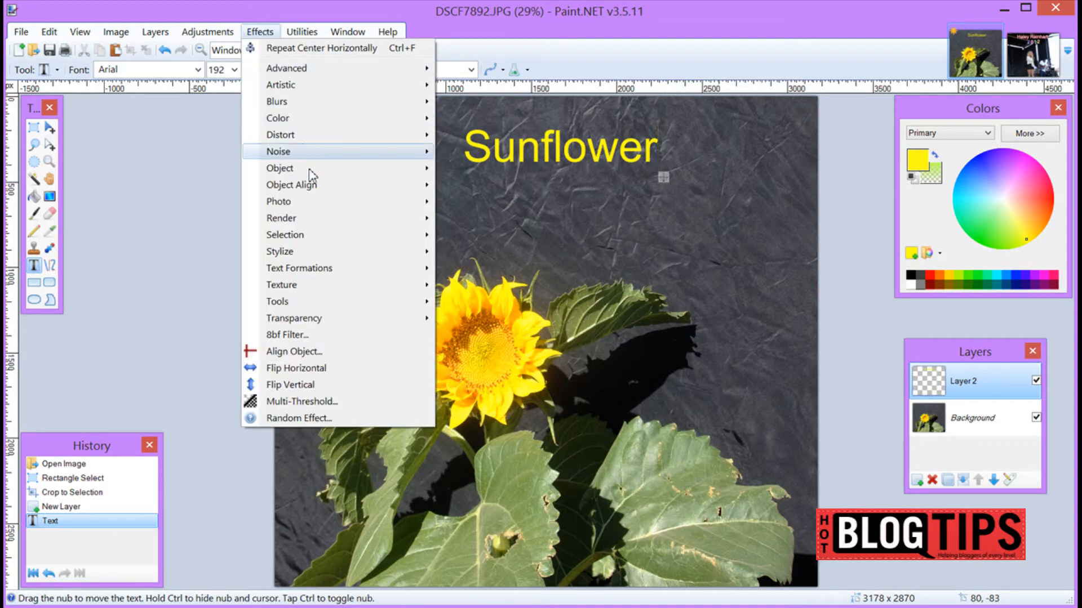
mouse_move(290, 184)
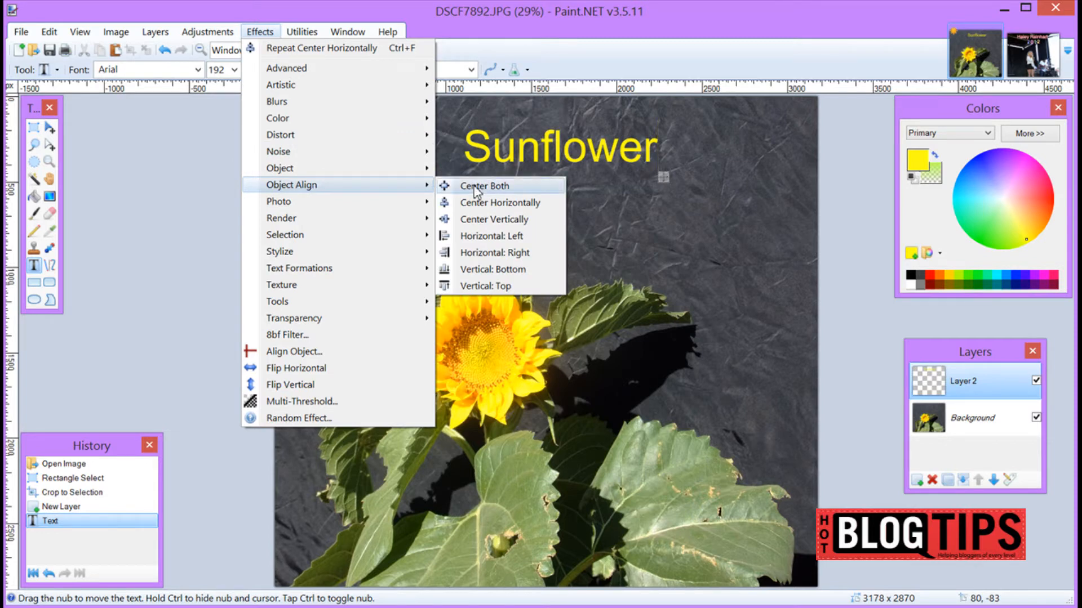
mouse_move(477, 202)
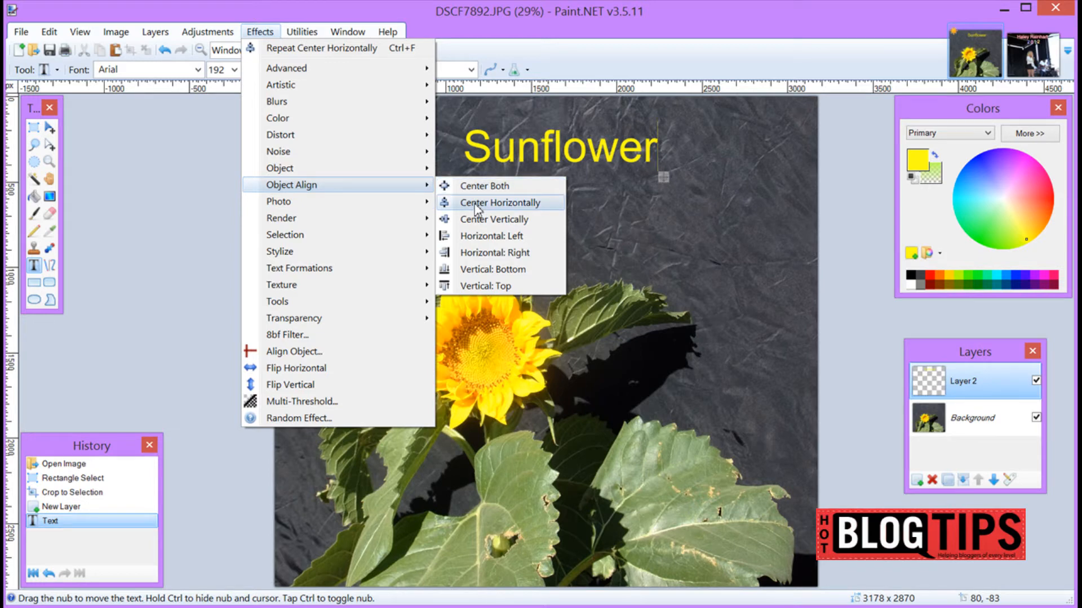
left_click(495, 201)
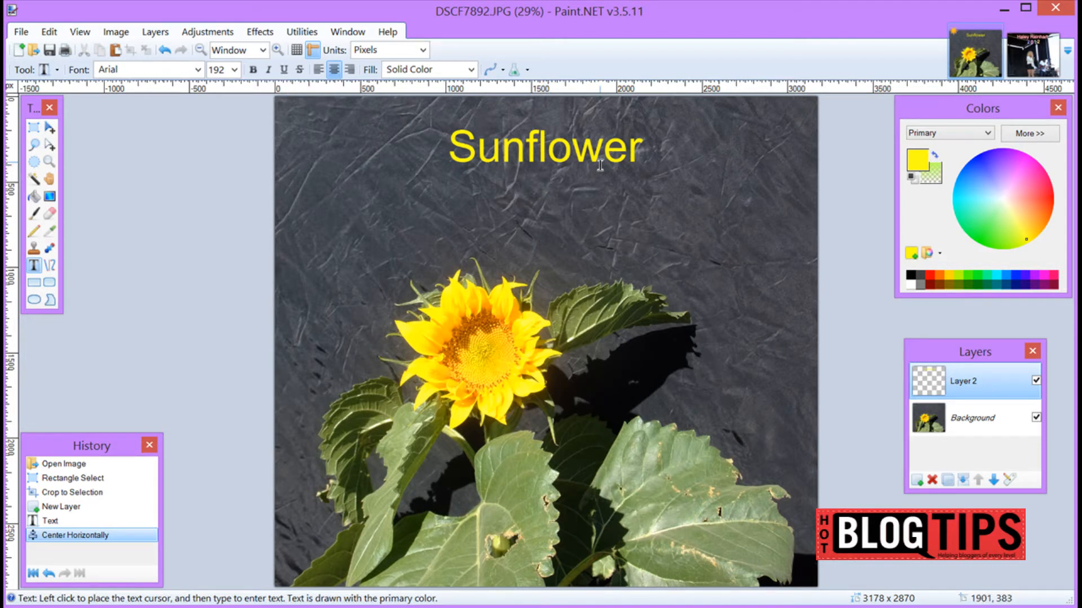
mouse_move(475, 176)
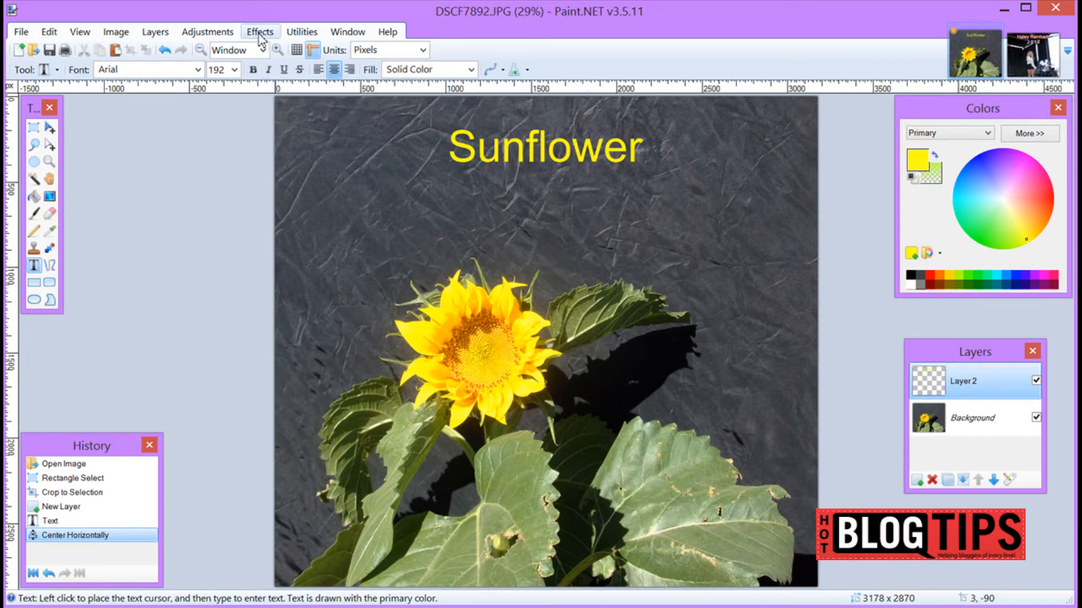
Step: Start the Outline Object effect on the text and choose a bright orange-red outline colour
left_click(260, 32)
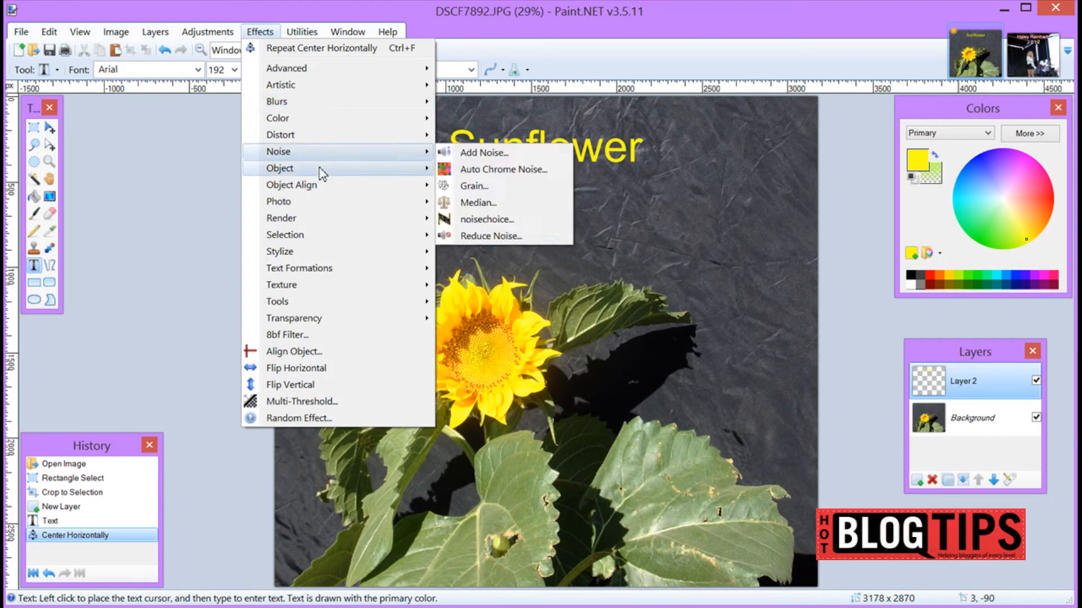
mouse_move(280, 168)
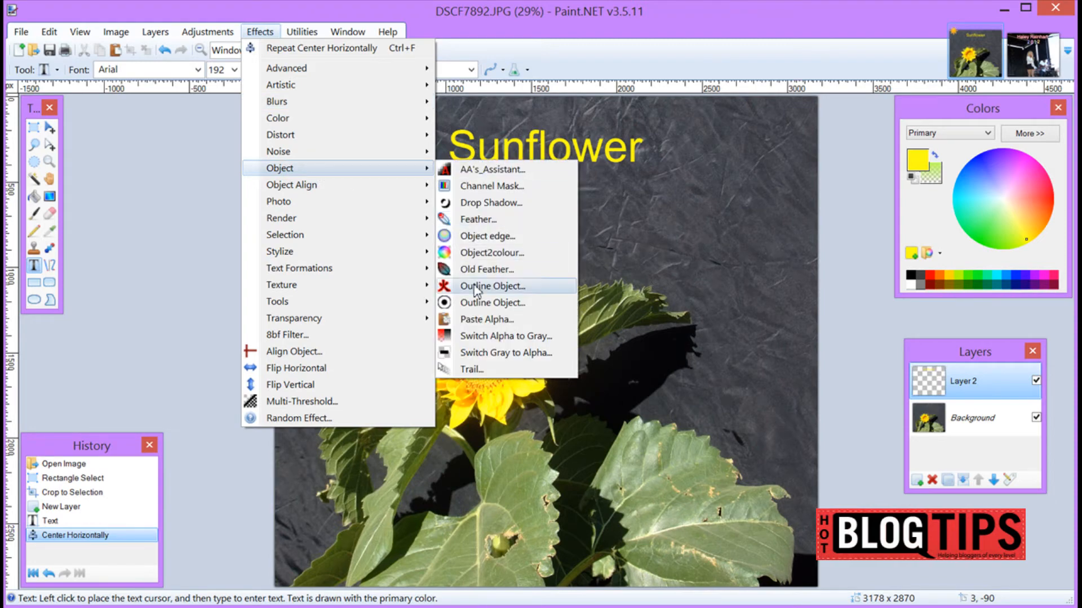
left_click(492, 285)
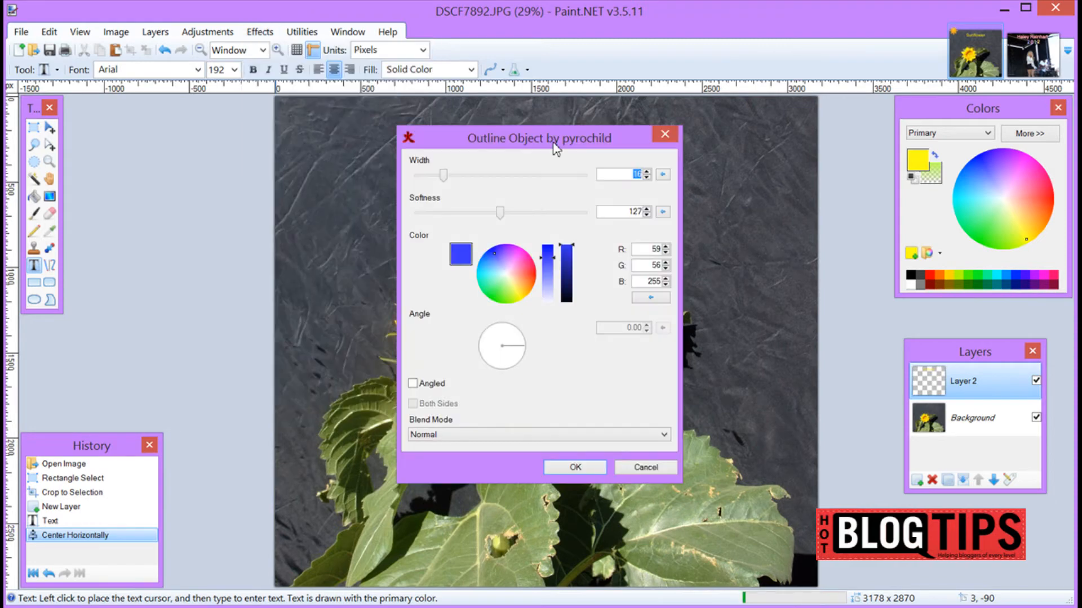
left_click_drag(538, 137, 205, 73)
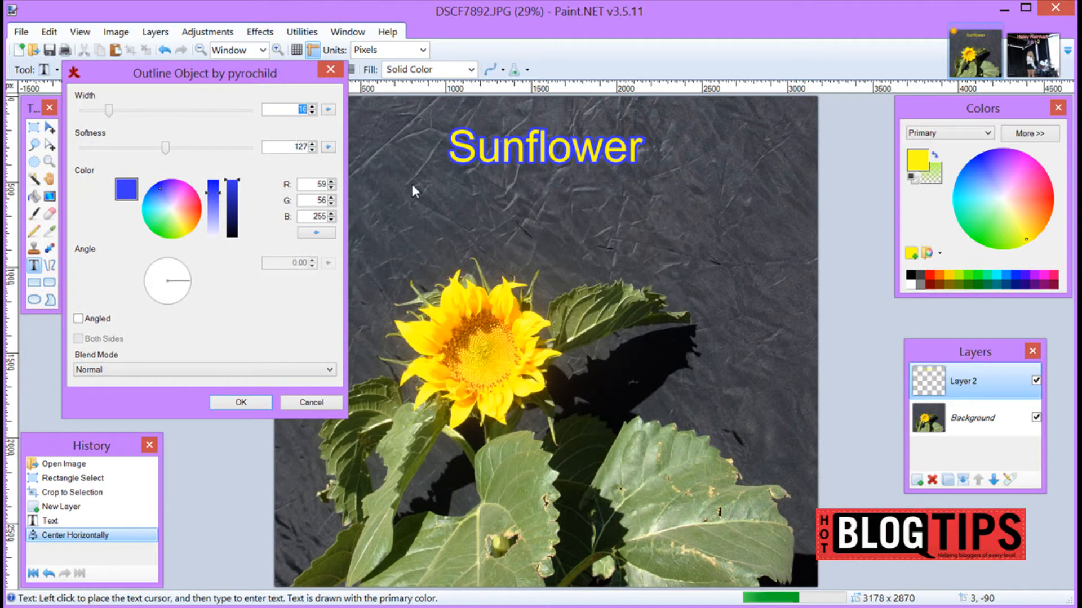
mouse_move(478, 161)
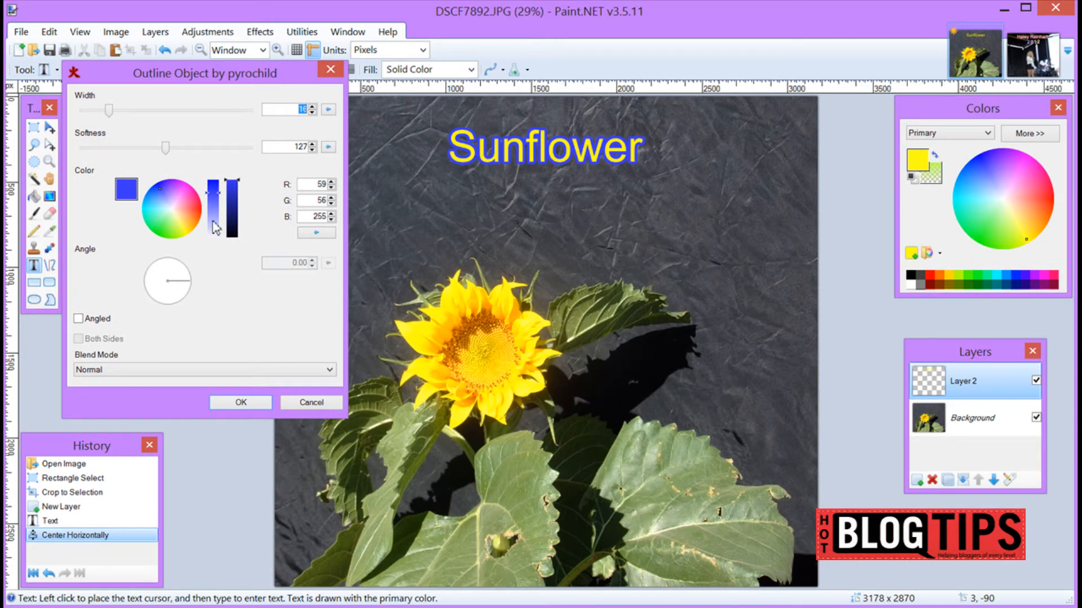
left_click(190, 207)
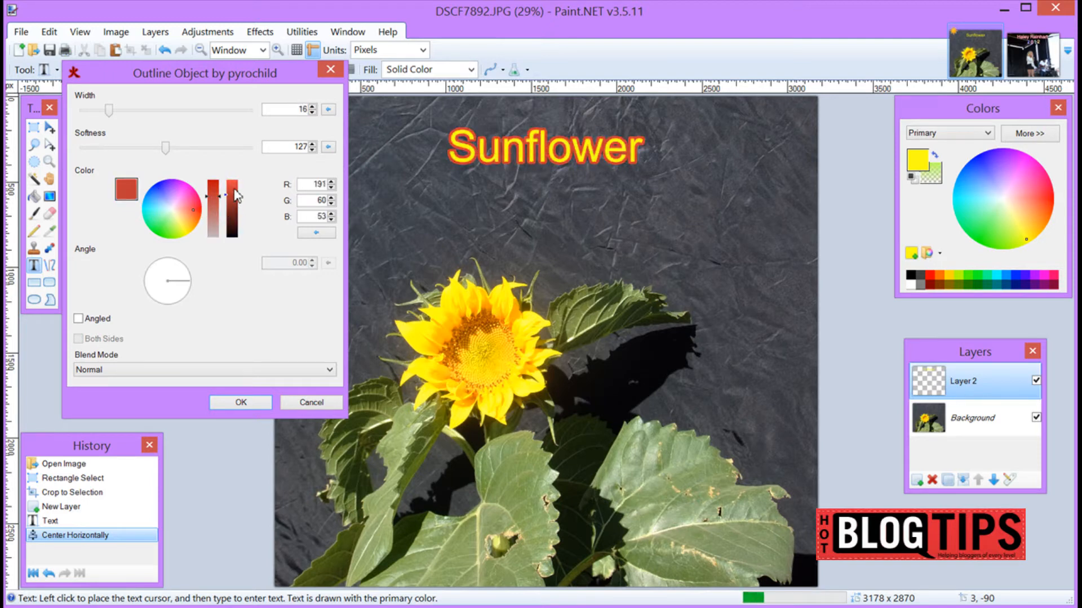
left_click(232, 186)
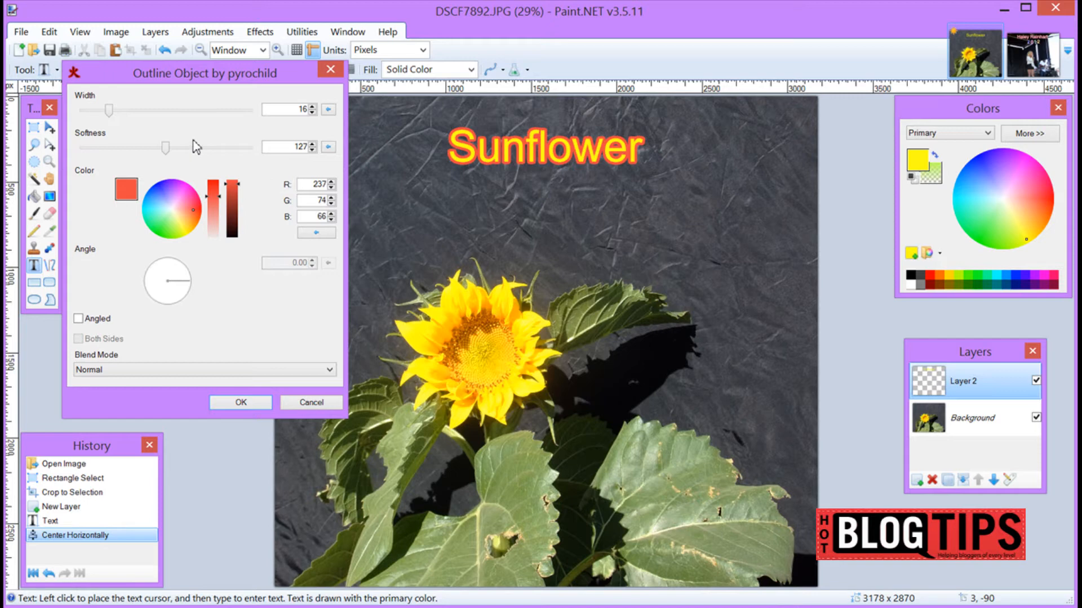
mouse_move(461, 162)
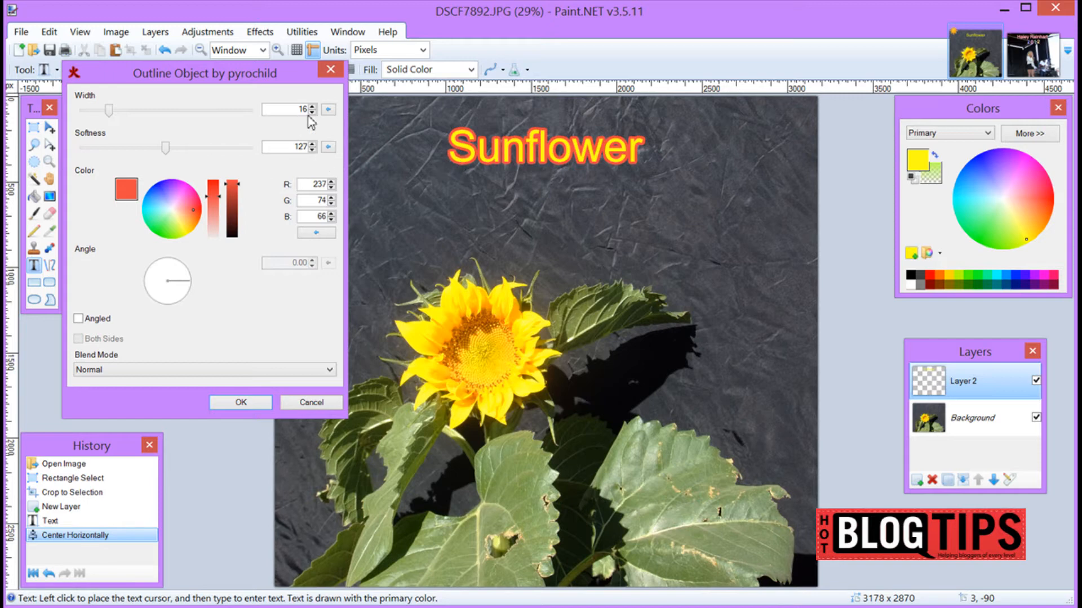
Step: Try thinner and thicker outline widths in the preview, settling back on width 16
left_click(311, 113)
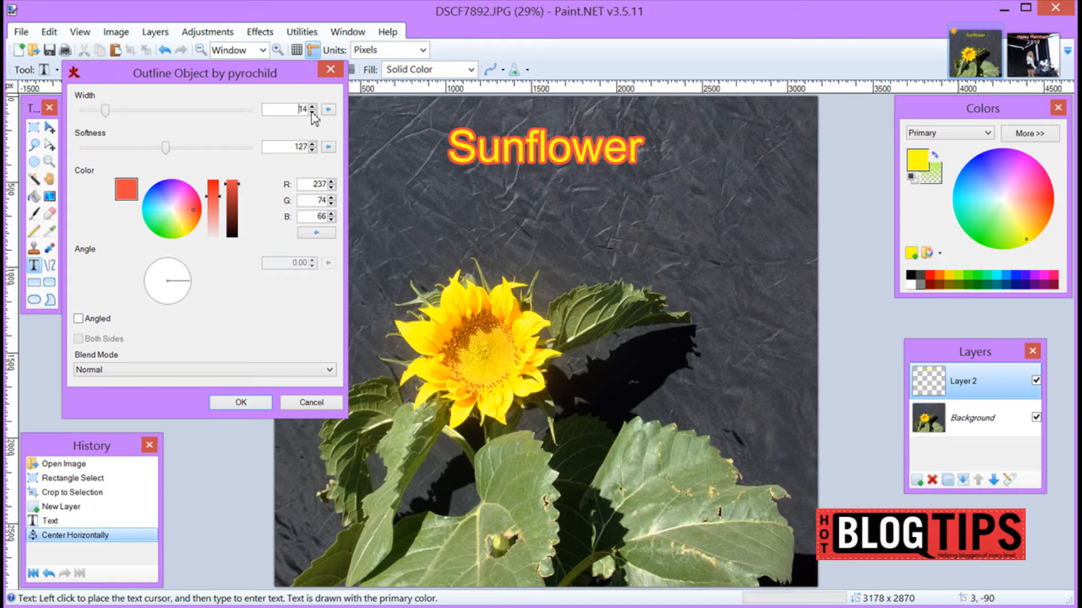
left_click(311, 112)
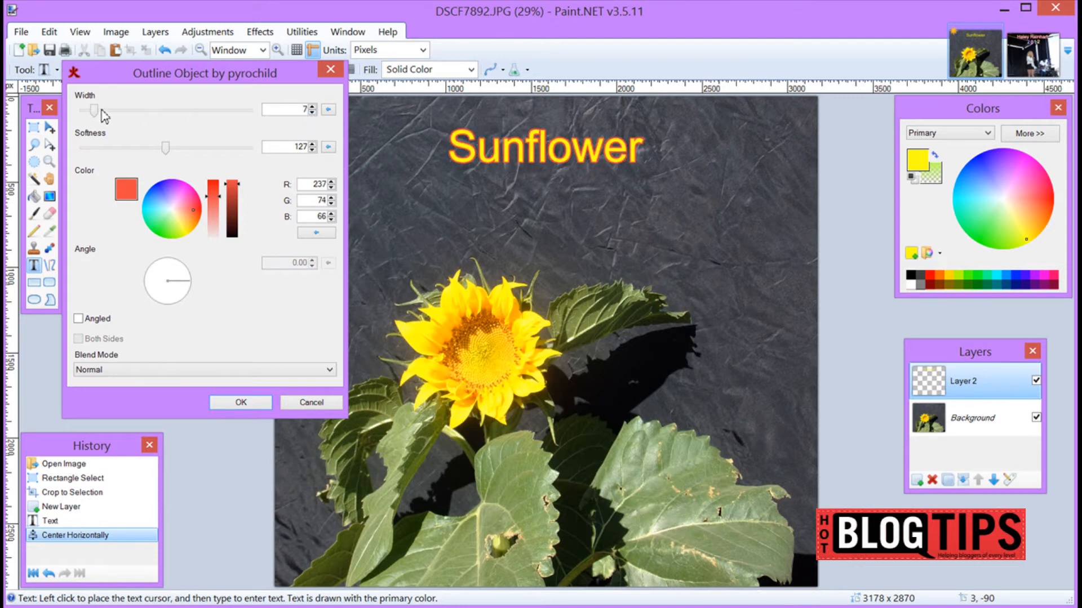
left_click_drag(88, 109, 111, 109)
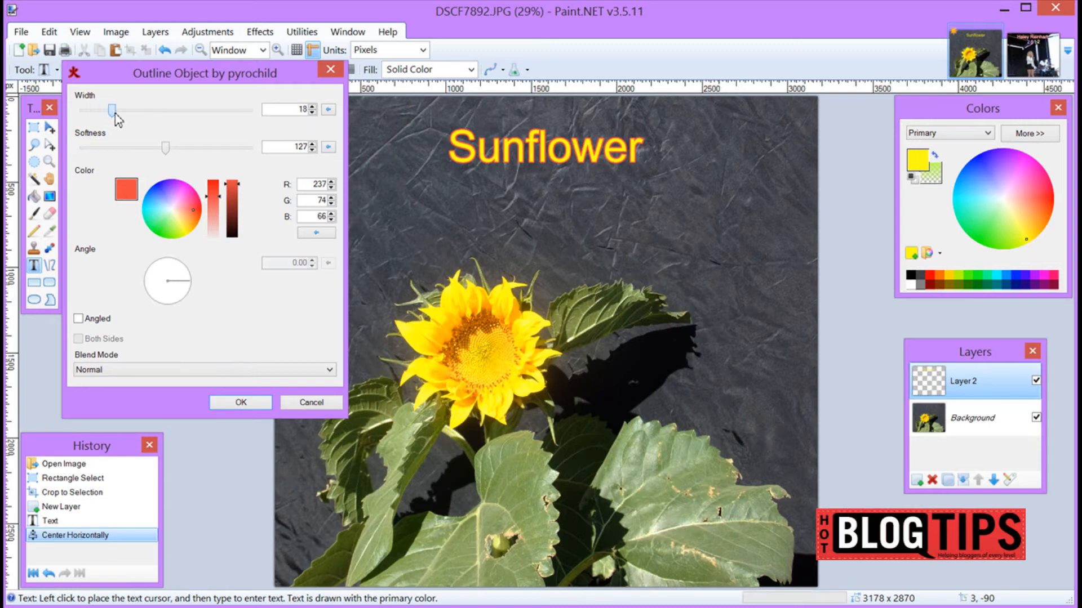
left_click_drag(111, 109, 117, 109)
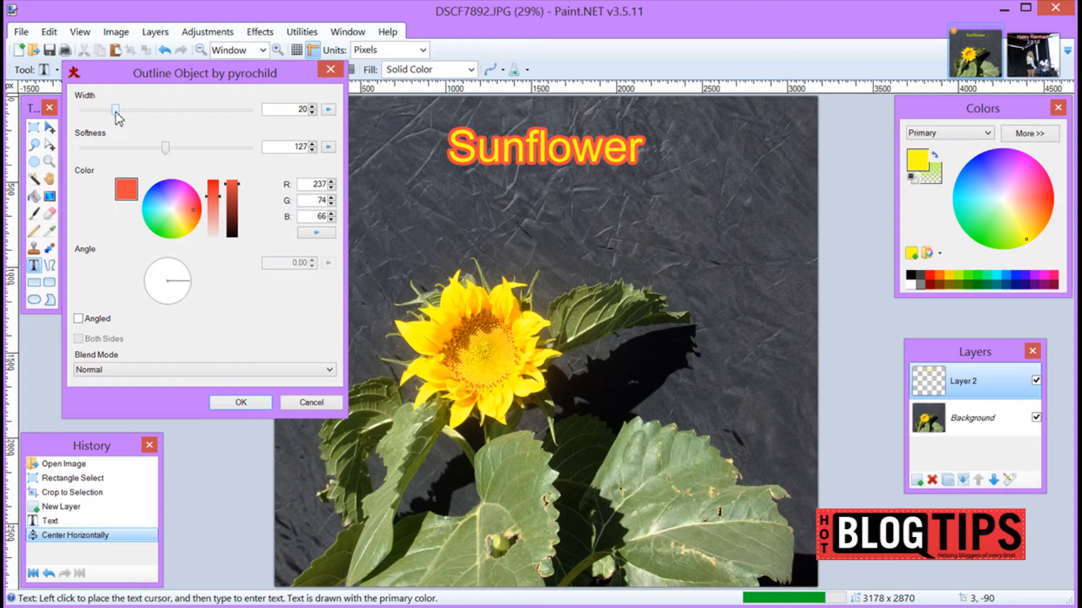
left_click_drag(116, 109, 107, 110)
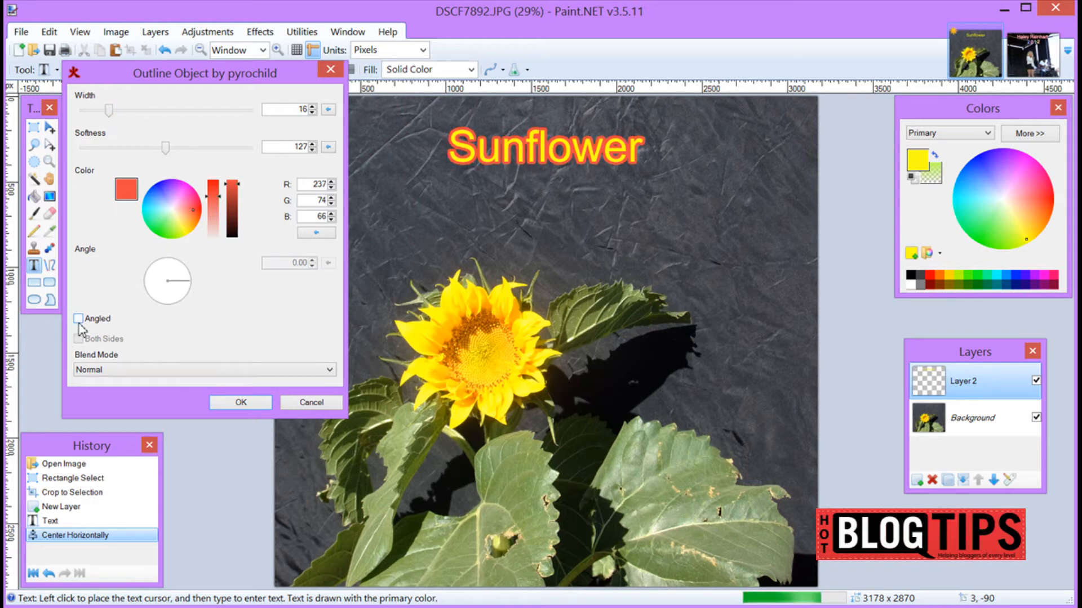
Step: Test the Angled and Both Sides options at about 64 degrees, then leave the outline unangled
left_click(79, 318)
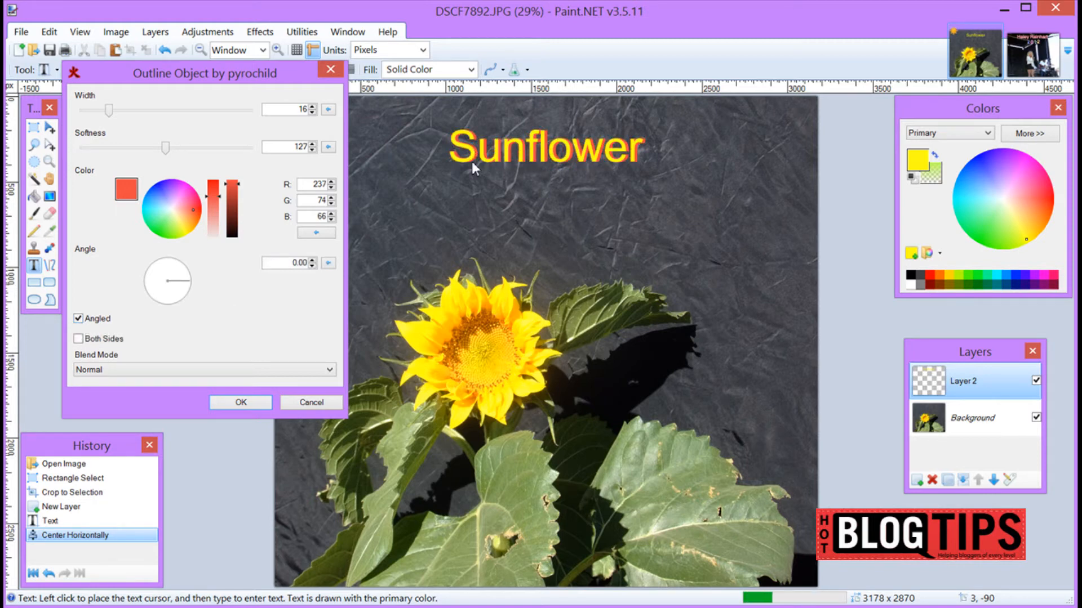
left_click(79, 339)
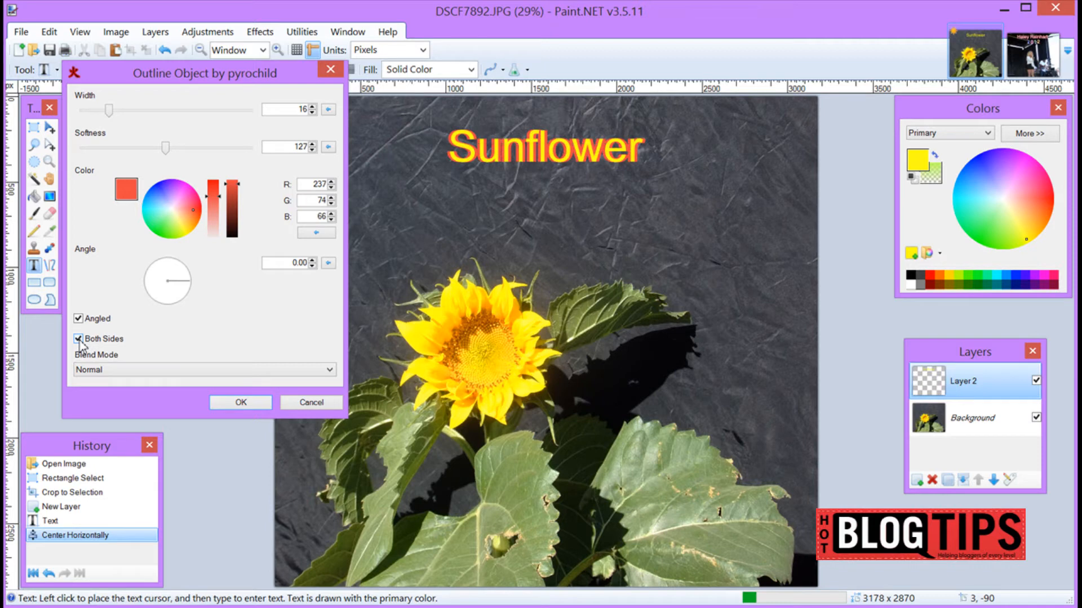
left_click(77, 339)
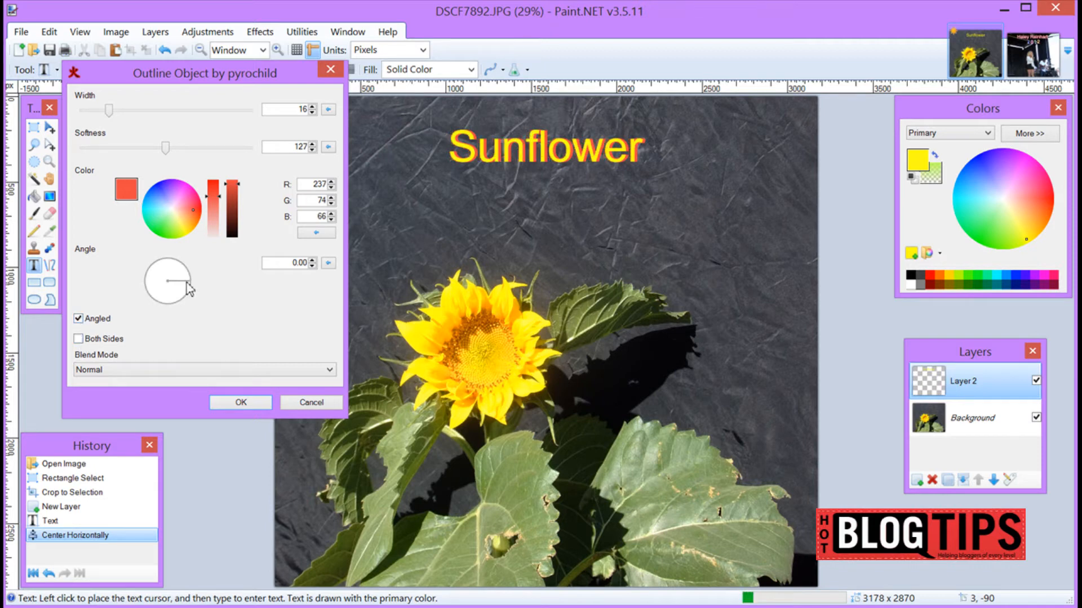
left_click_drag(168, 283, 178, 267)
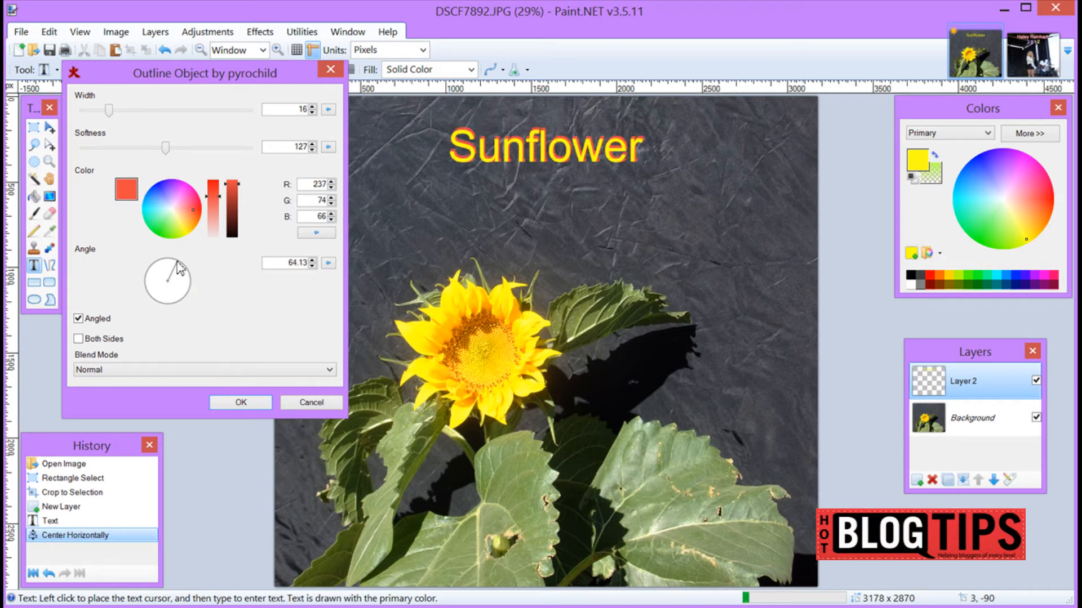
left_click(80, 318)
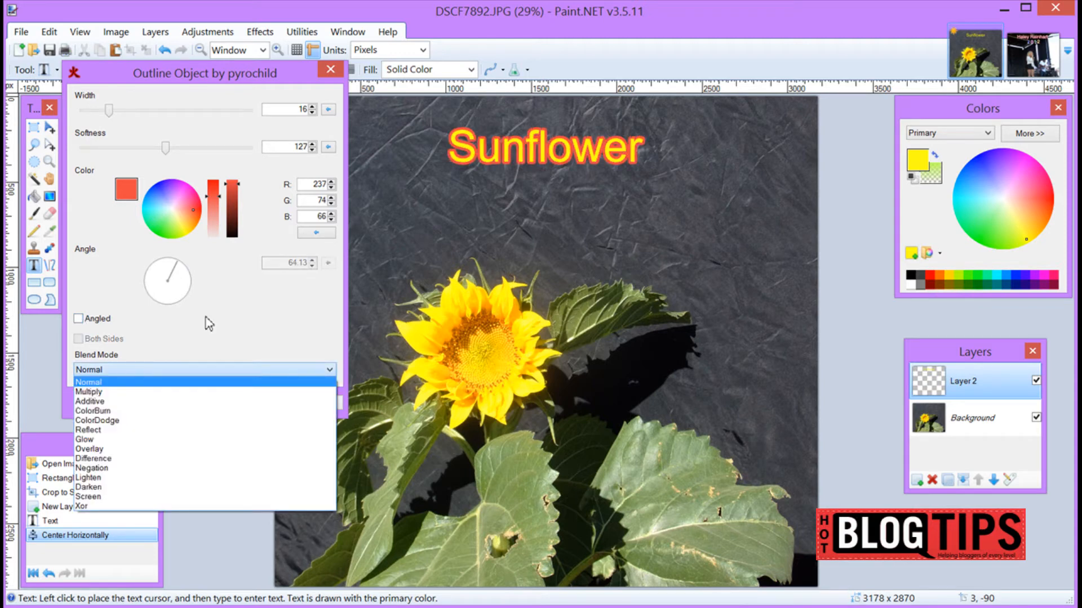
Step: Keep Normal blend mode and apply the orange-red, 16-wide outline to 'Sunflower'
left_click(88, 382)
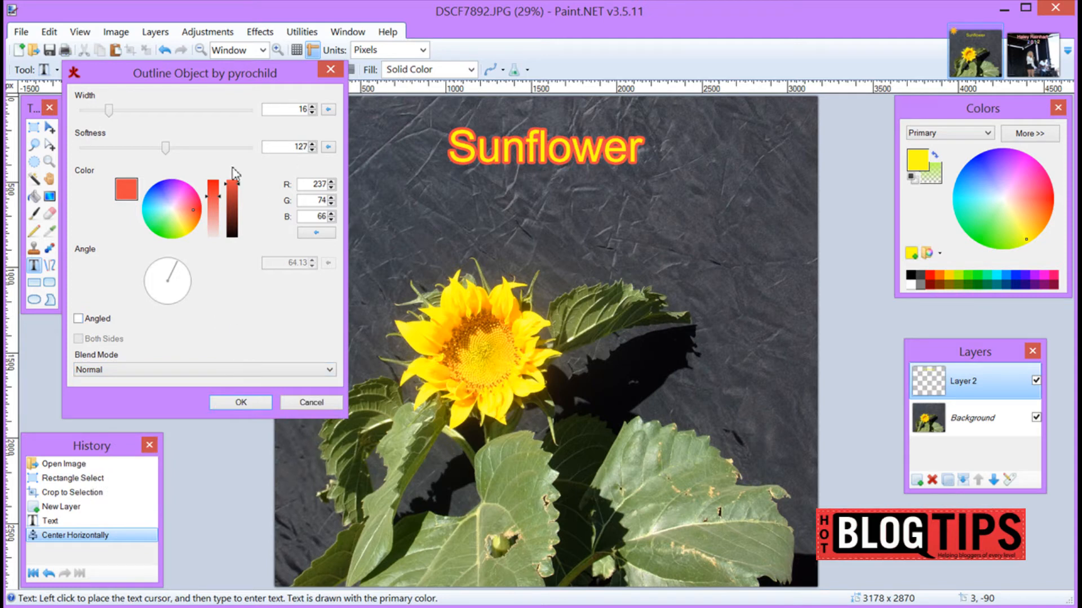
mouse_move(247, 191)
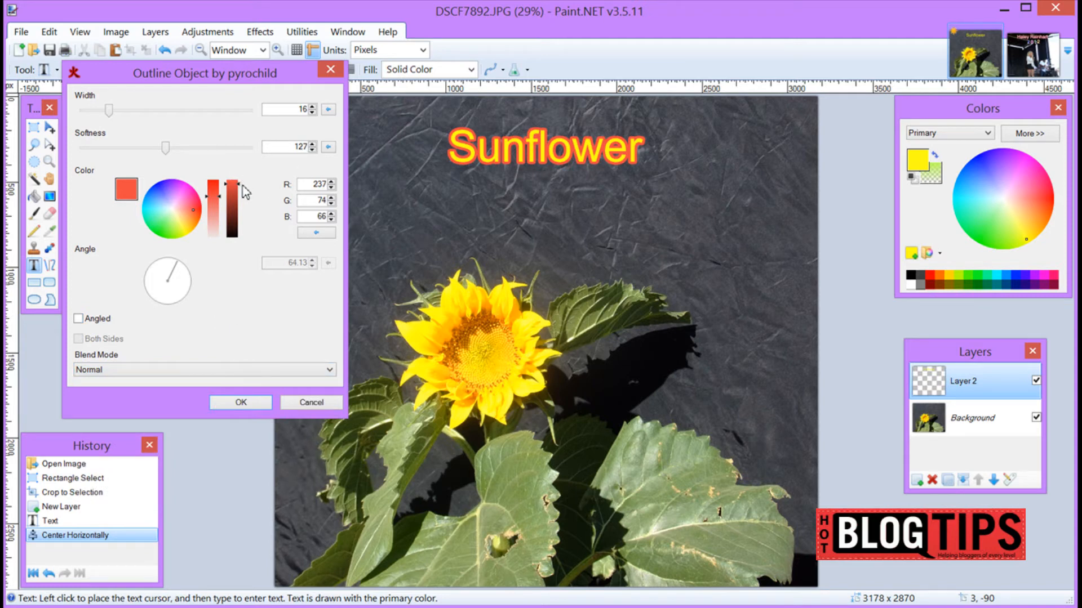
left_click(240, 403)
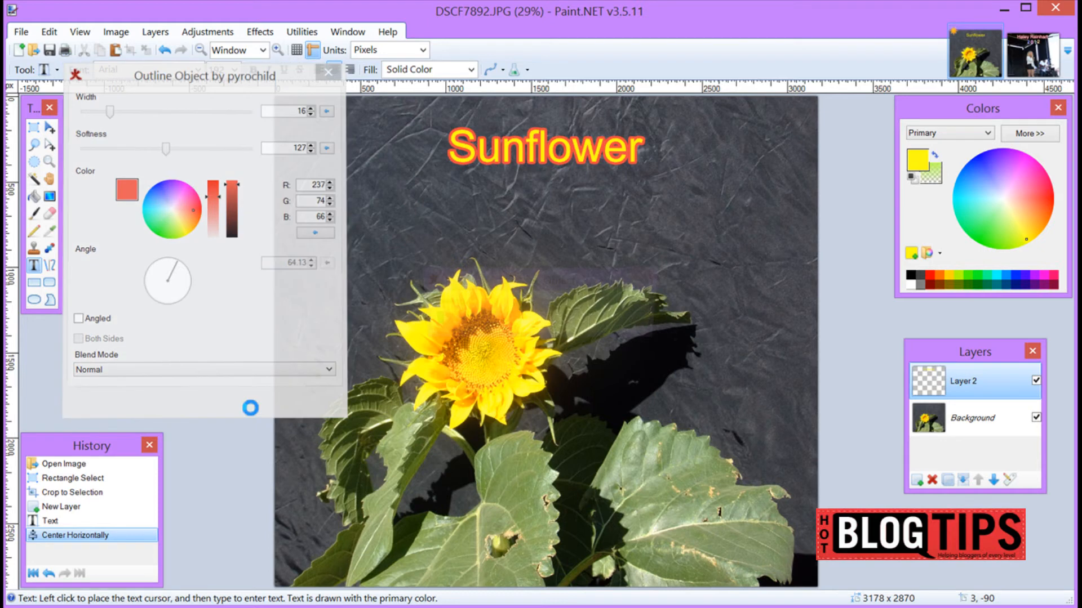
Step: Return to the sunflower photo document after a brief look at the concert photo
left_click(250, 408)
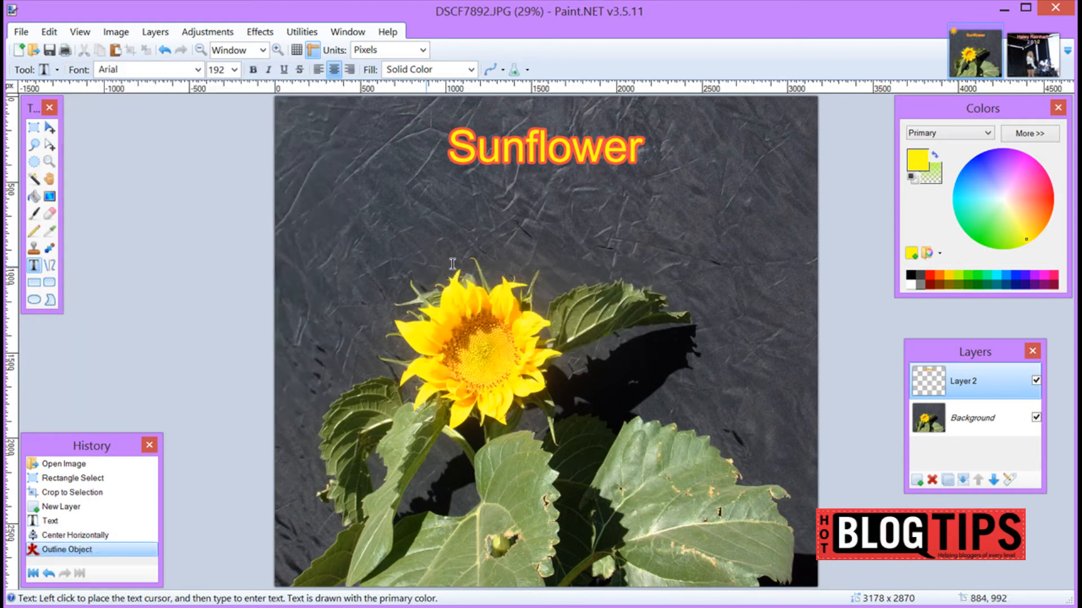
mouse_move(601, 260)
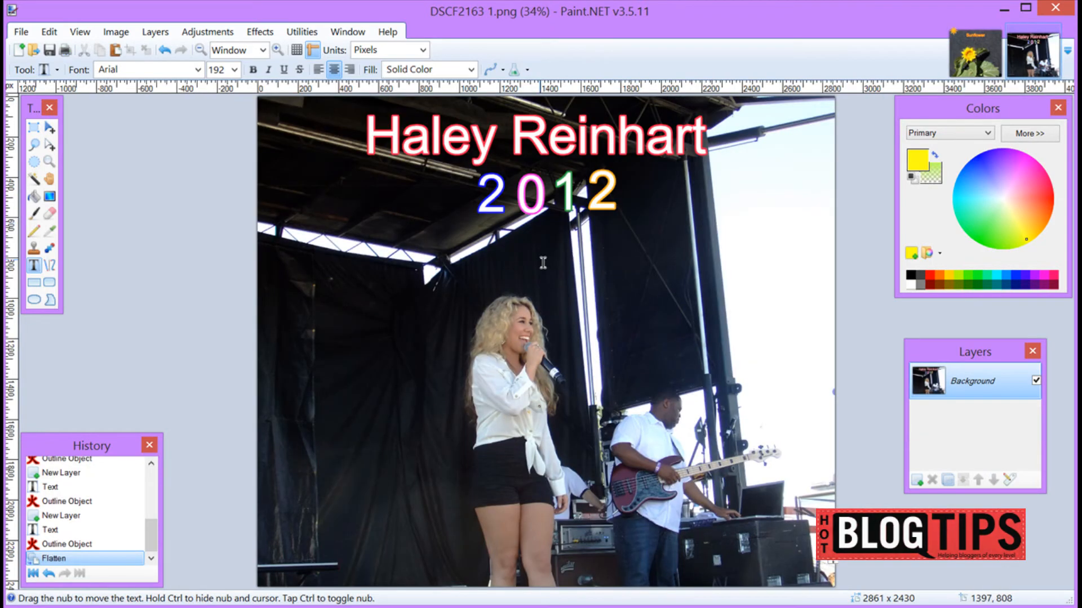
mouse_move(466, 234)
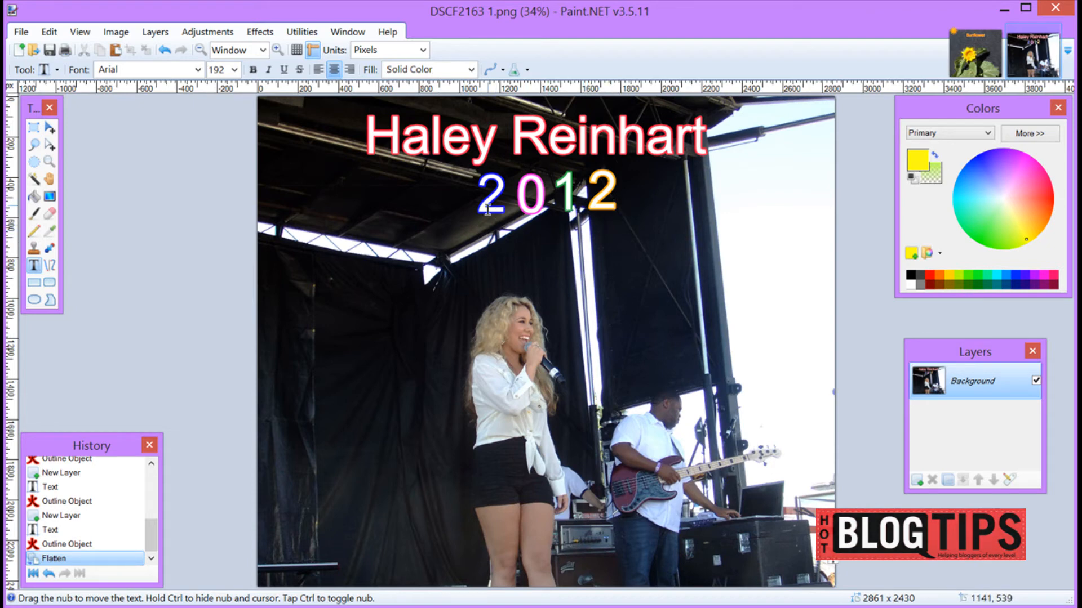
mouse_move(598, 205)
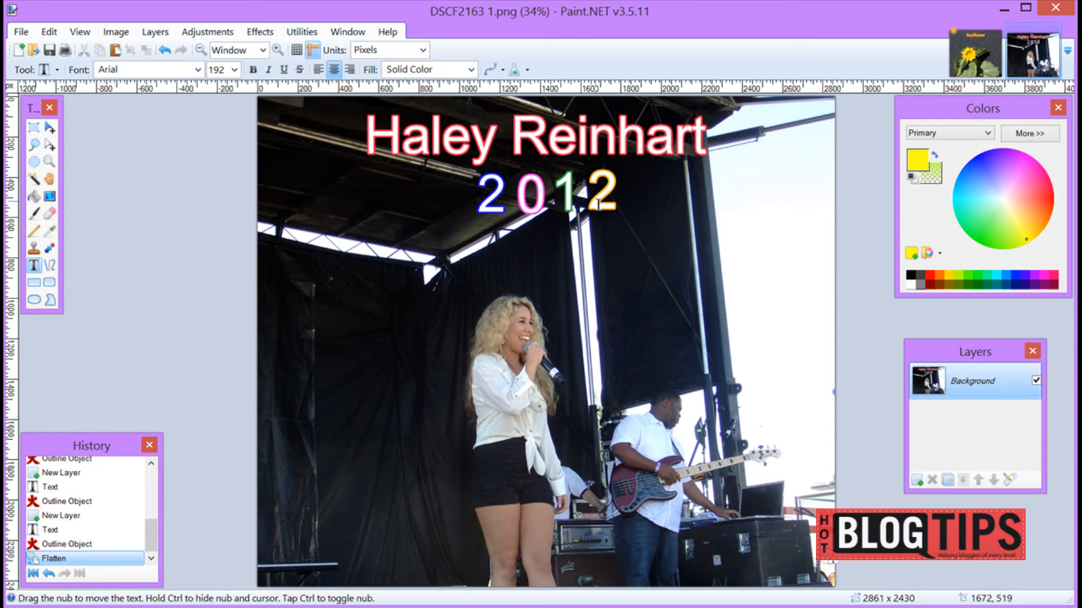
left_click(975, 53)
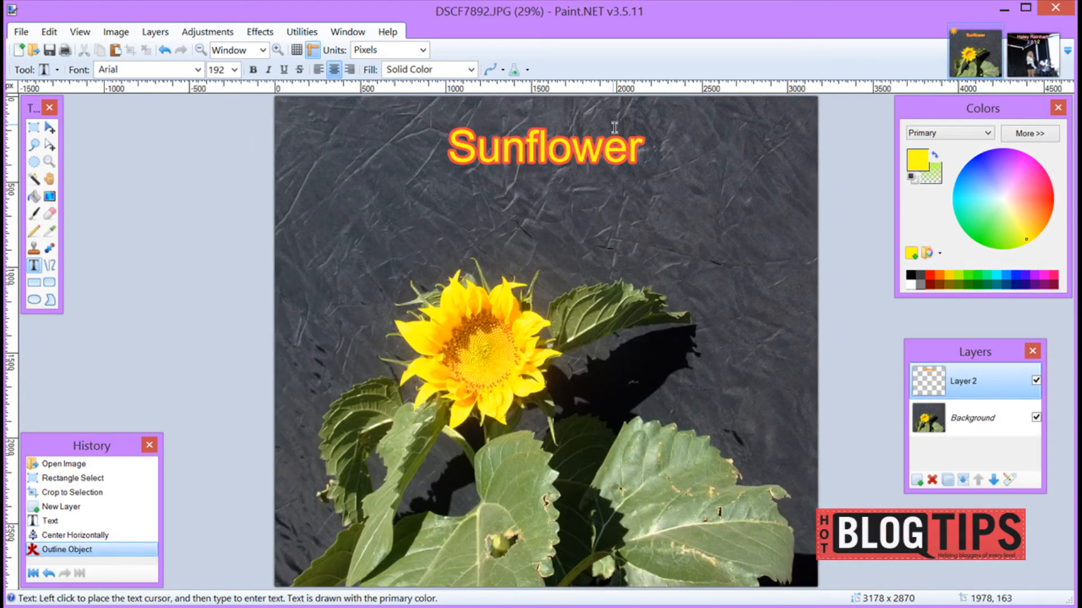
mouse_move(594, 202)
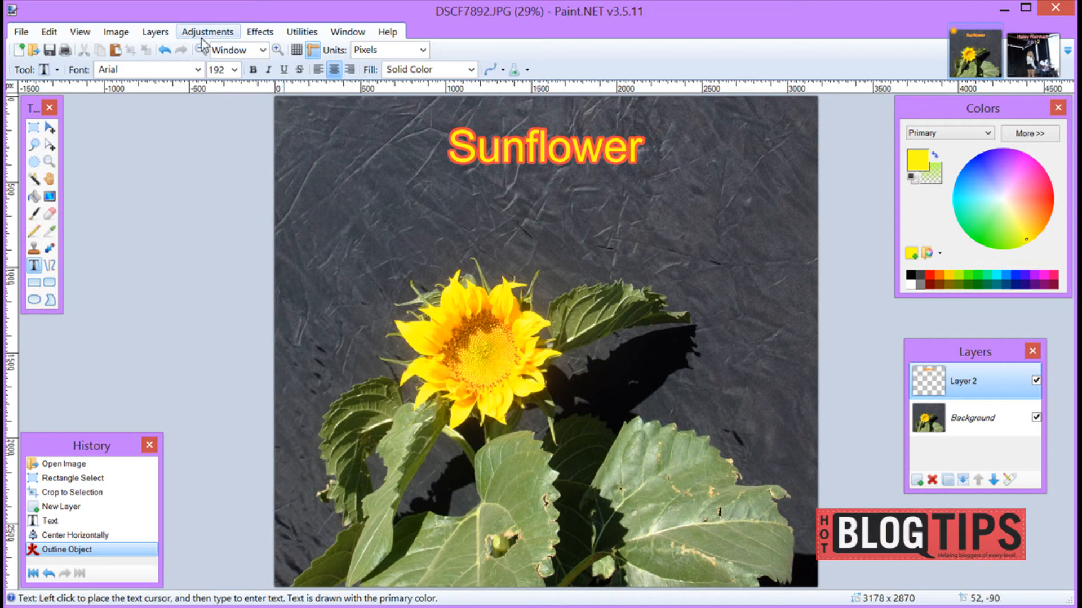
Step: Add a new layer, write yellow '2014' on it and centre it horizontally via Object Align
left_click(156, 32)
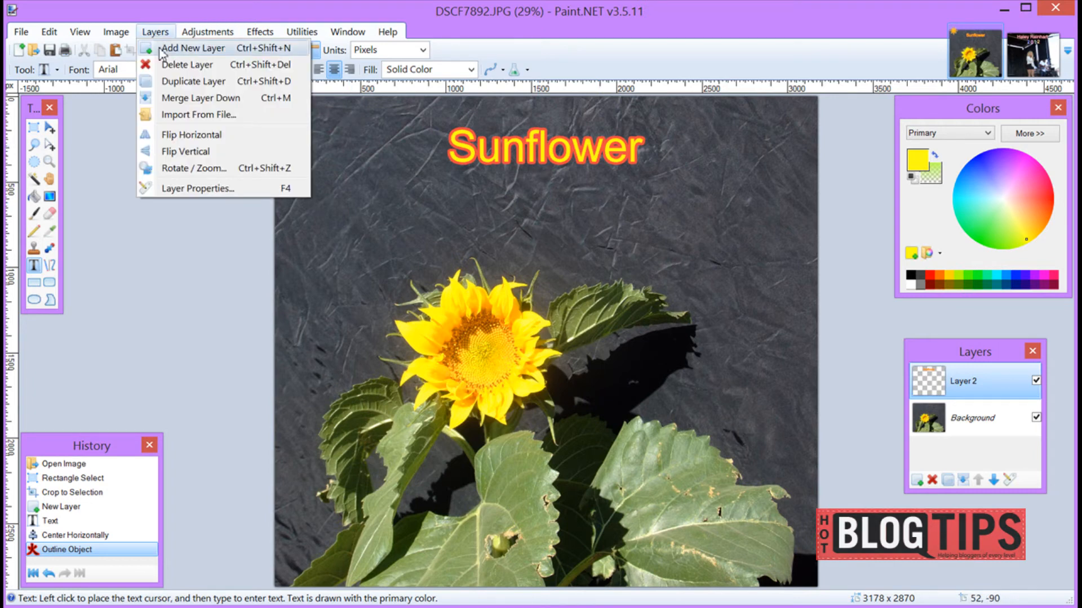
left_click(193, 47)
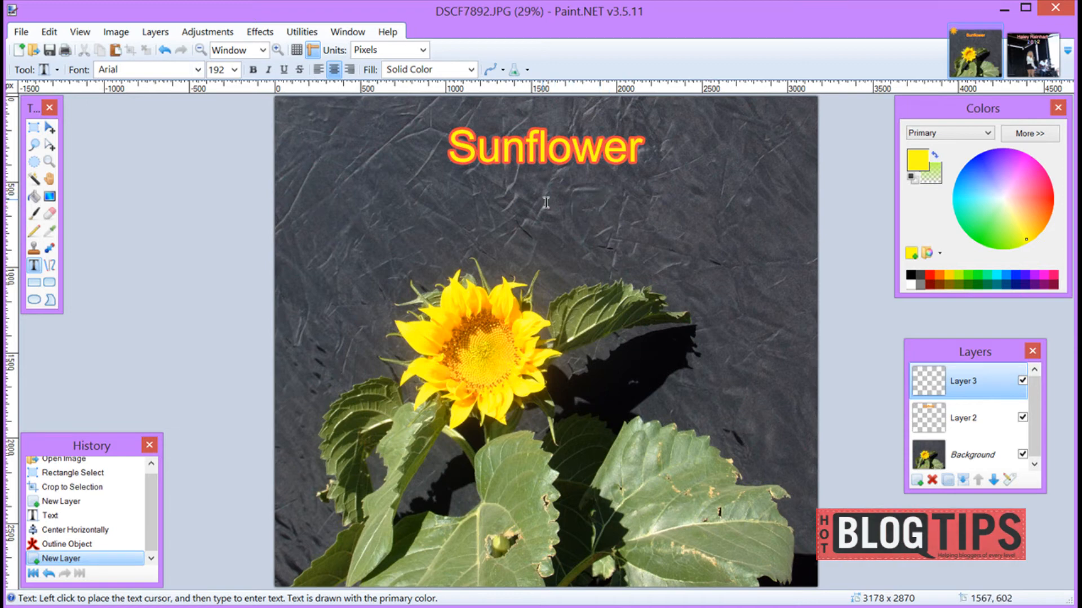
mouse_move(674, 184)
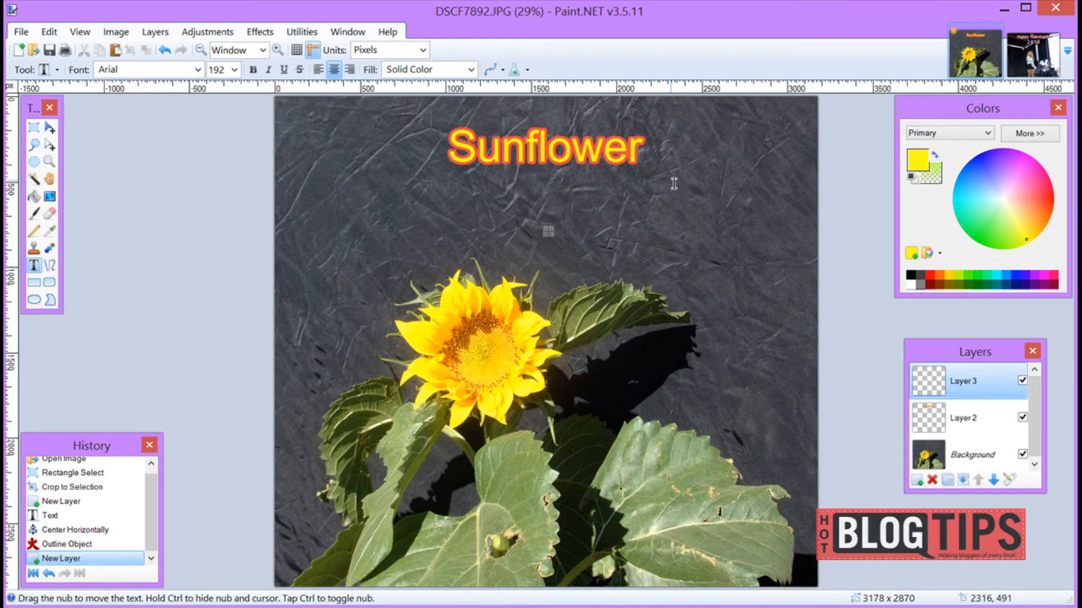
type("2014")
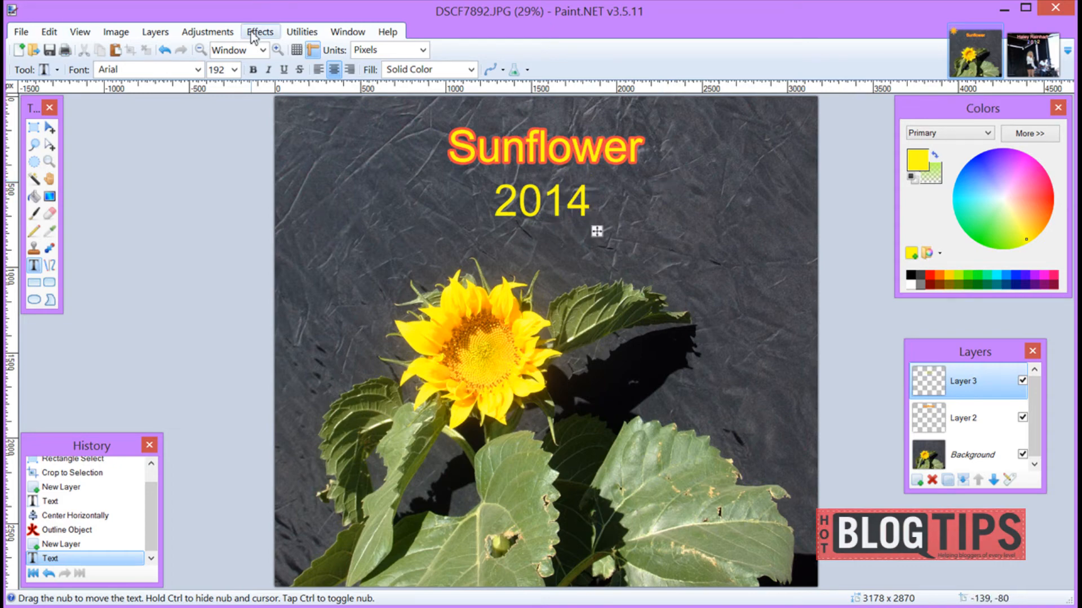
left_click(260, 31)
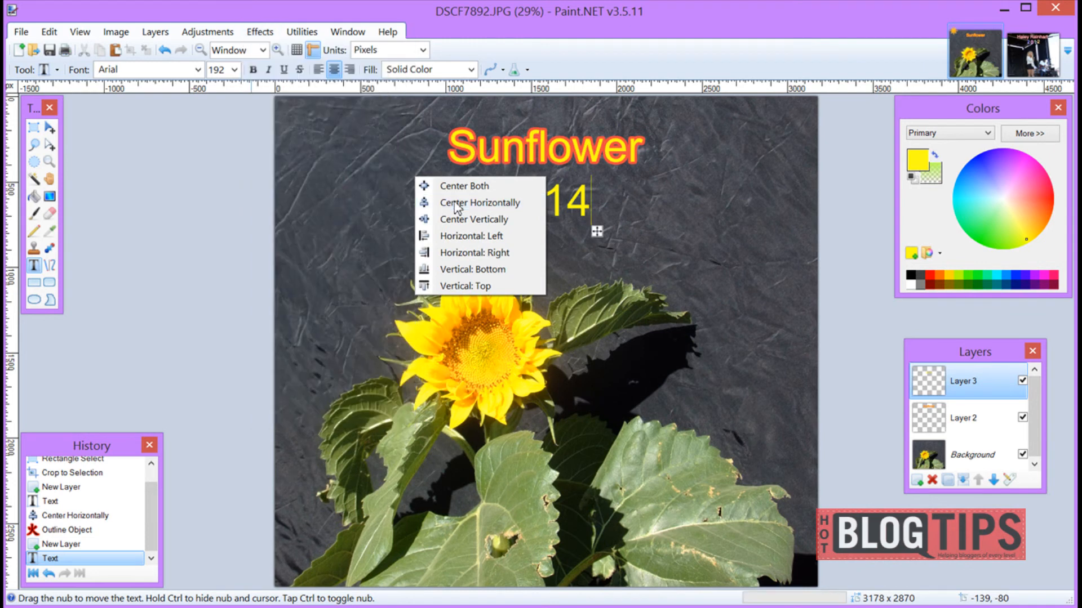
left_click(480, 202)
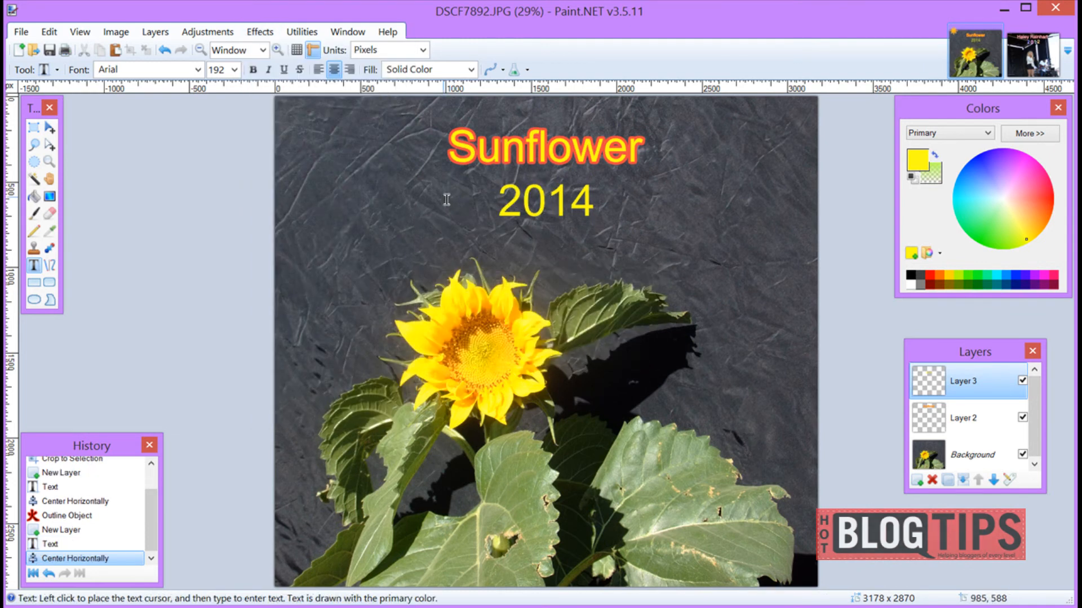
Step: Outline the '2014' text in blue with Outline Object, after trying green first
left_click(260, 32)
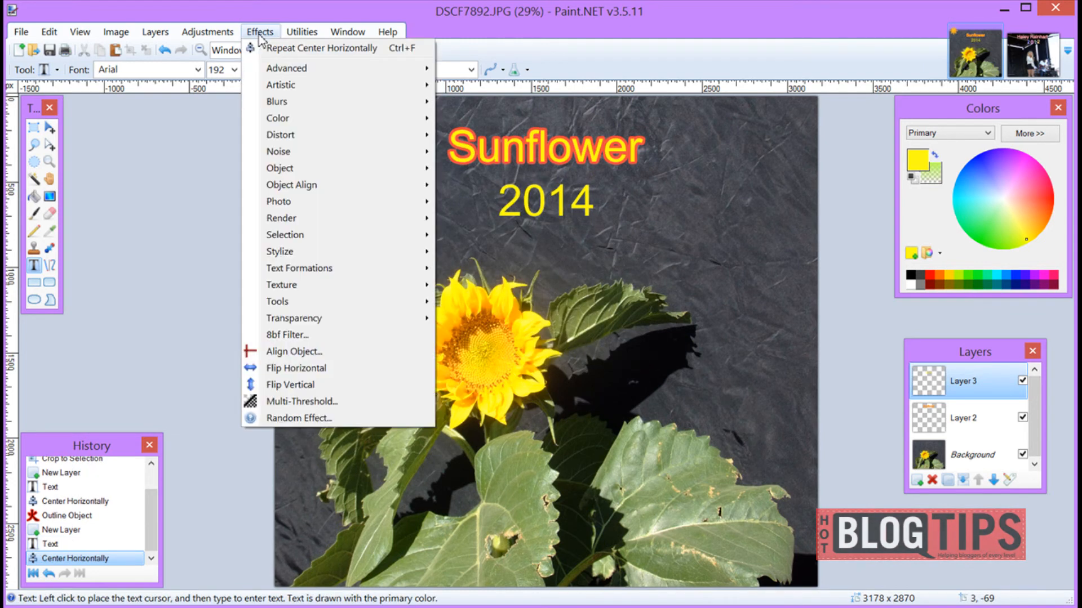
mouse_move(291, 184)
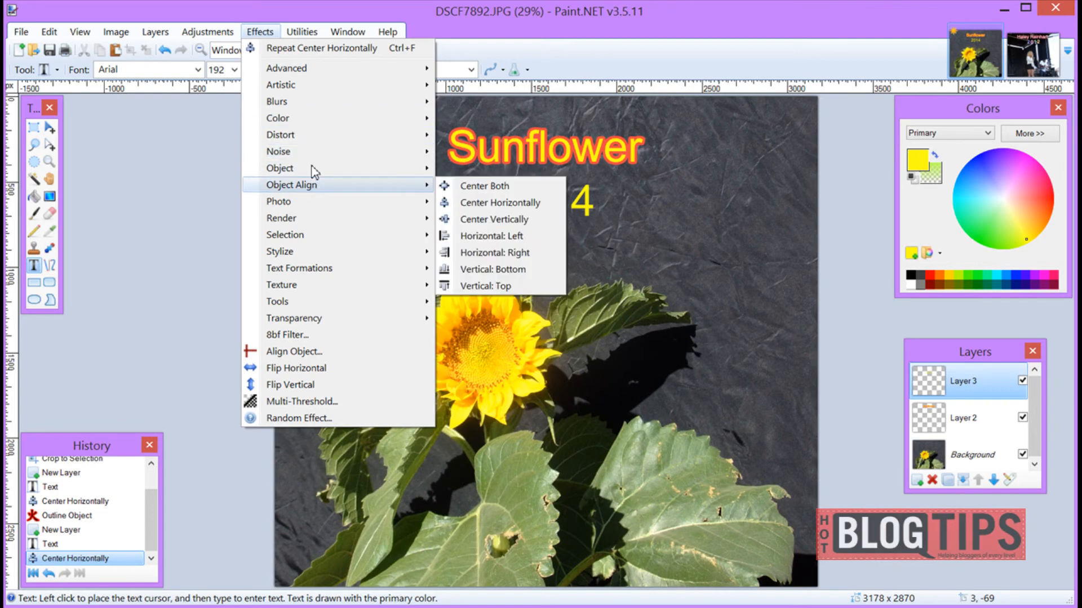
mouse_move(279, 168)
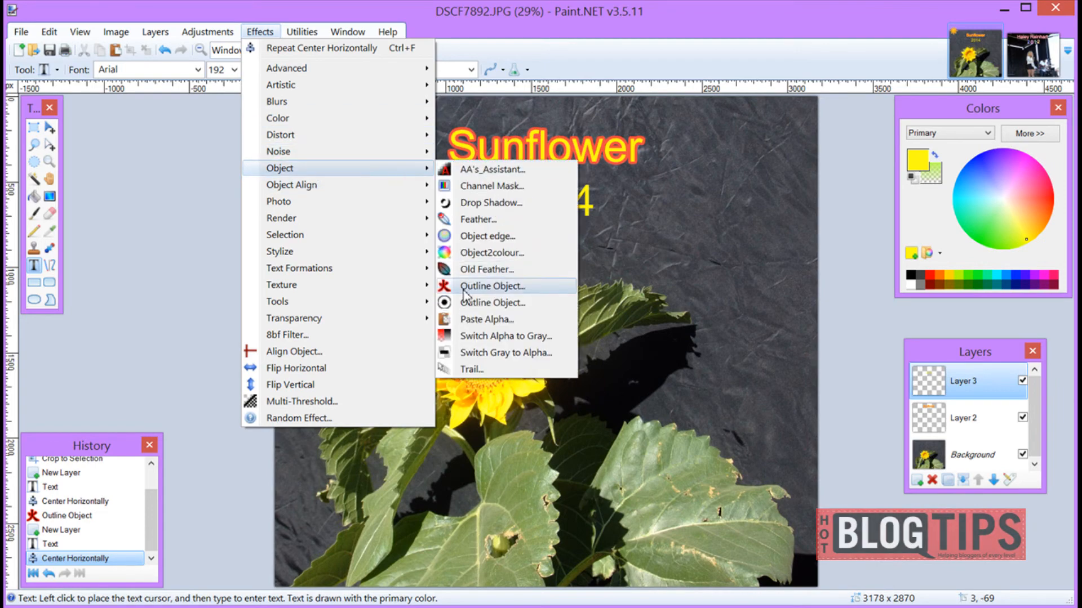
left_click(493, 285)
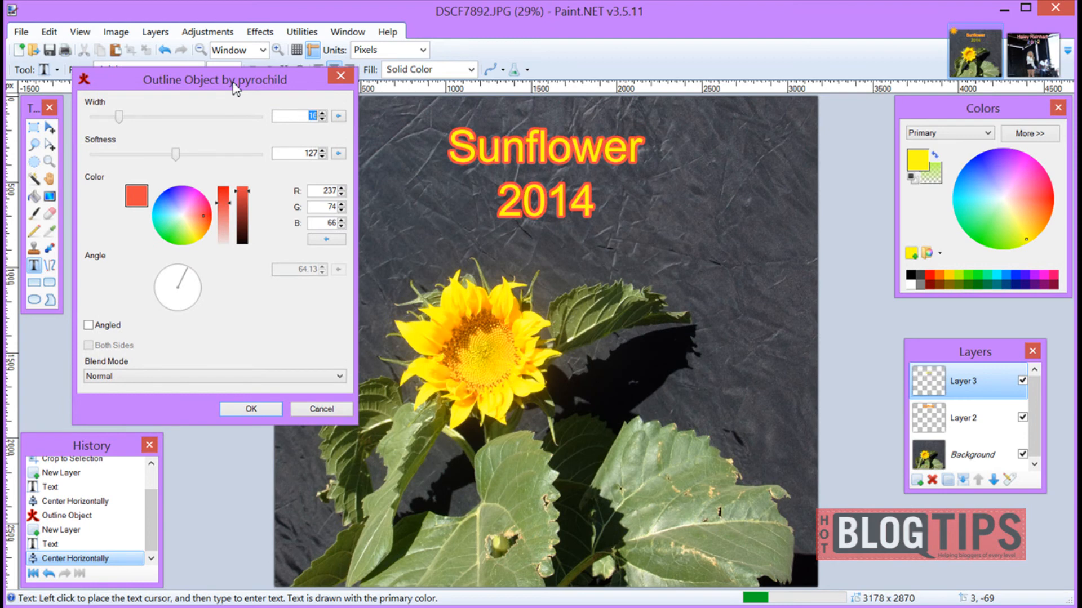
left_click(180, 238)
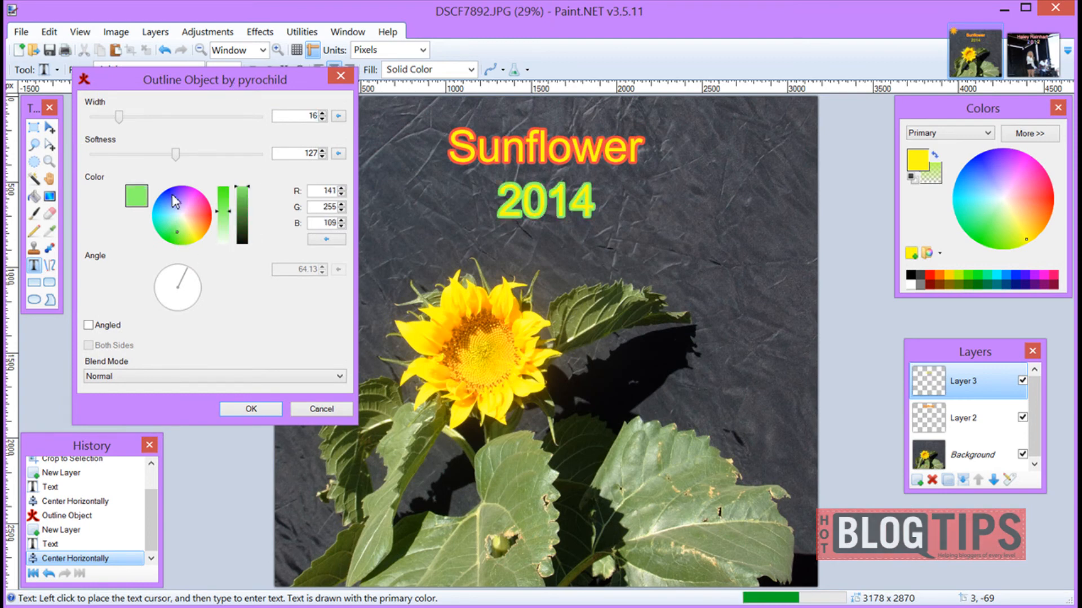
left_click(173, 200)
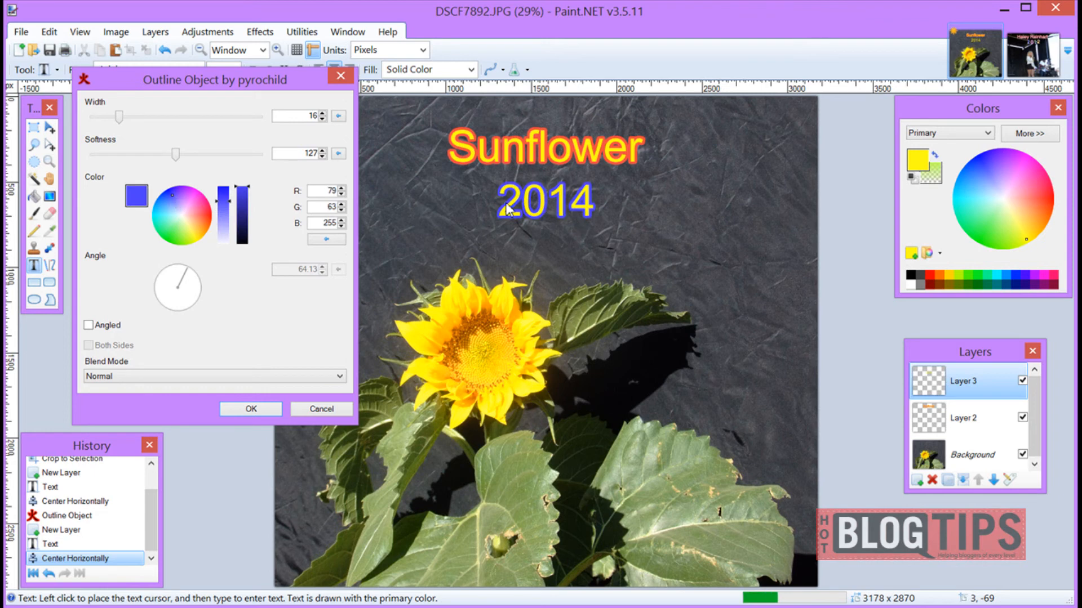
mouse_move(586, 218)
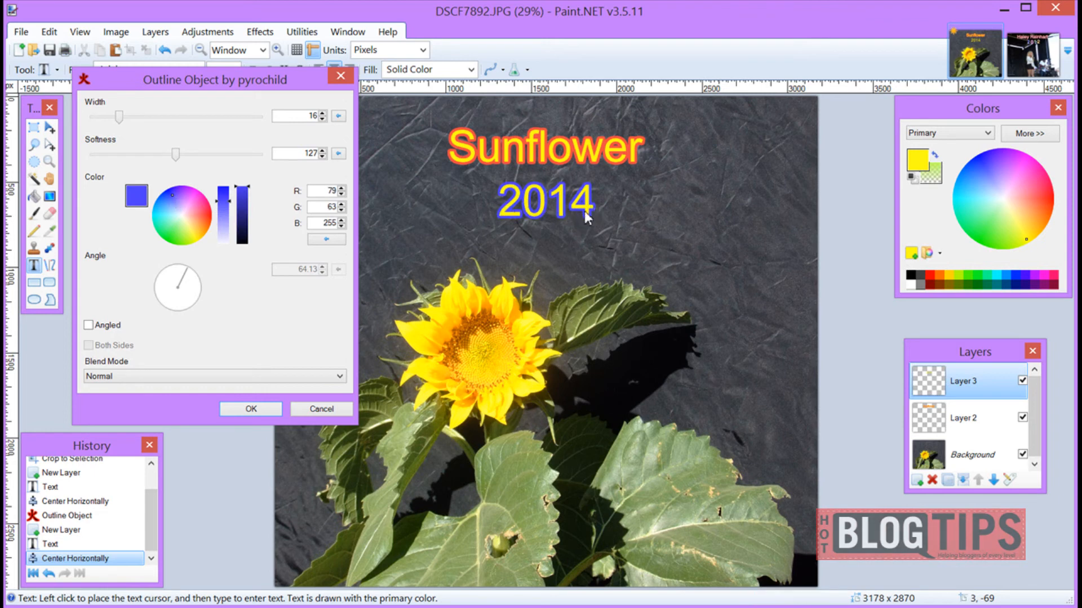
mouse_move(511, 157)
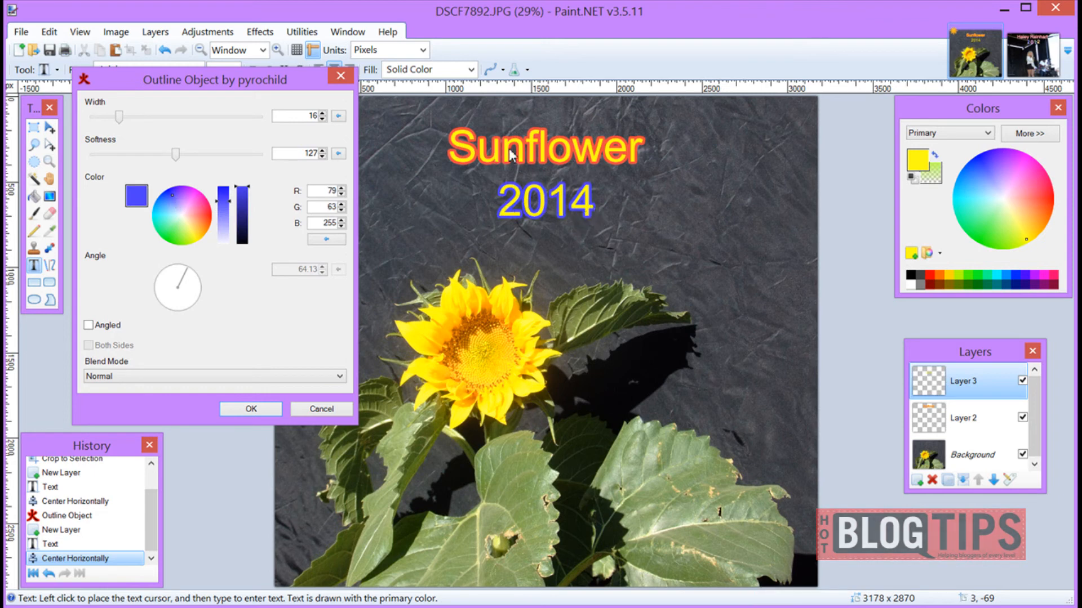
mouse_move(534, 149)
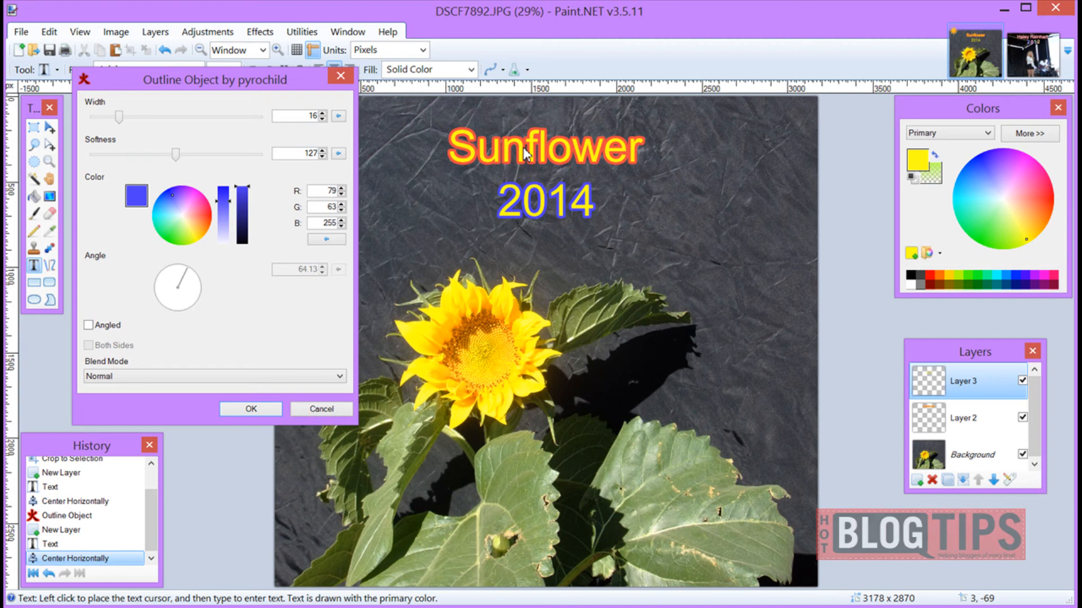
mouse_move(441, 230)
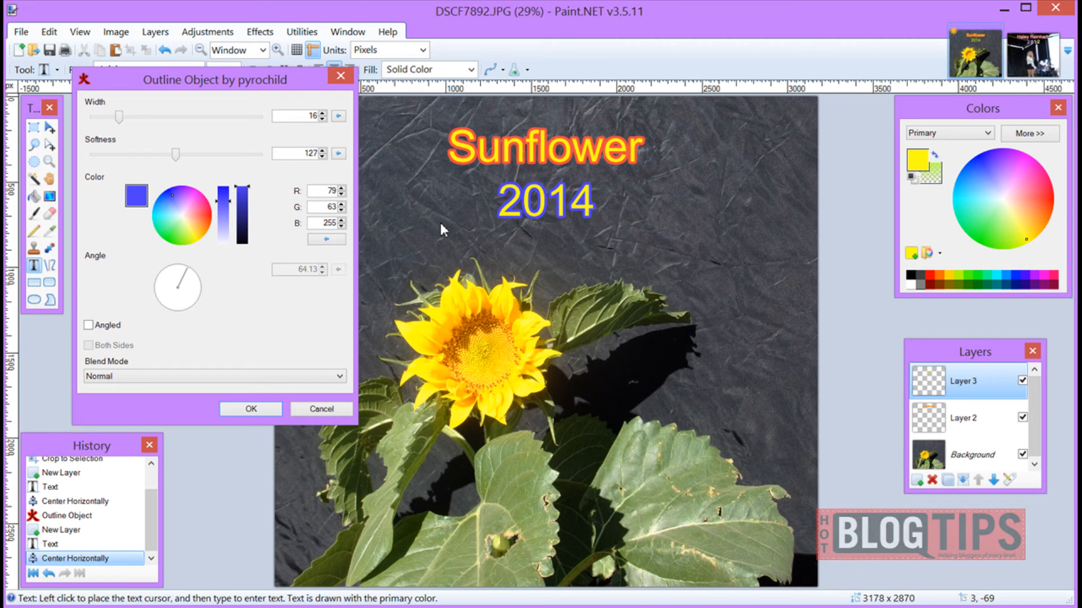
mouse_move(569, 180)
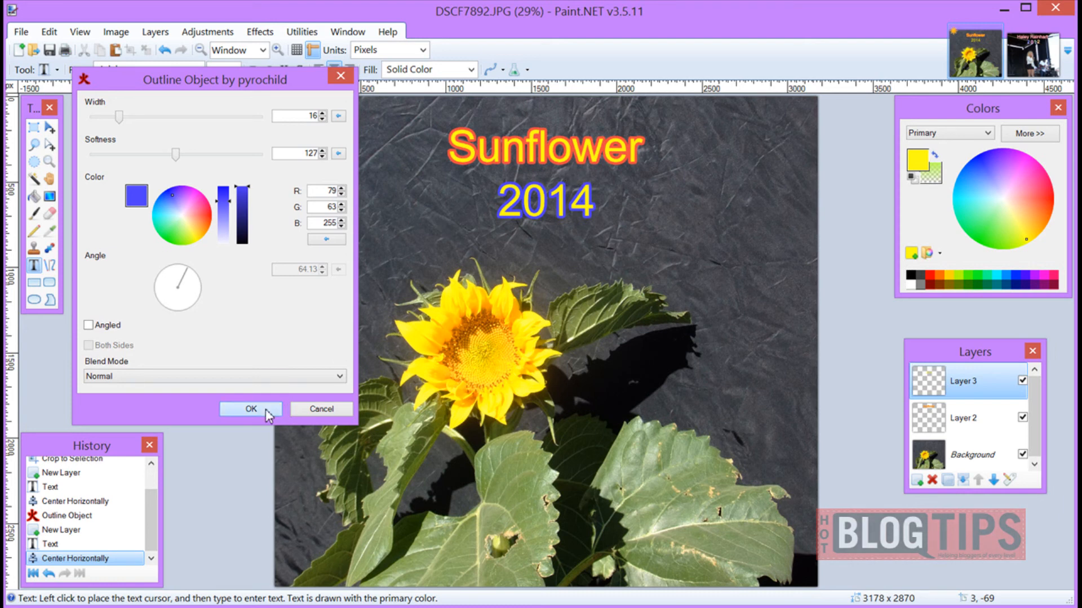
left_click(250, 408)
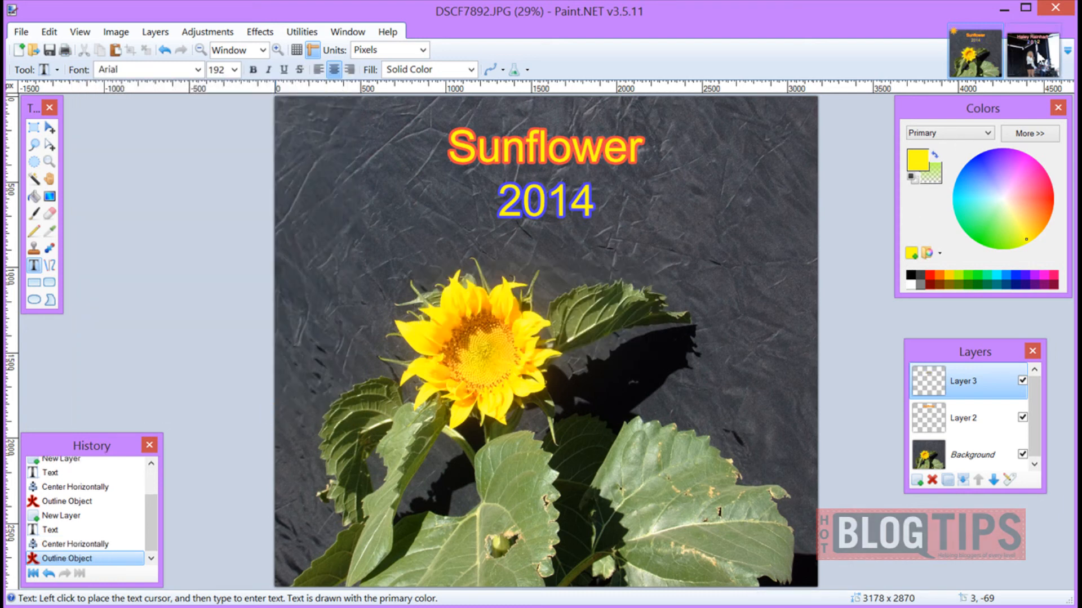
mouse_move(932, 117)
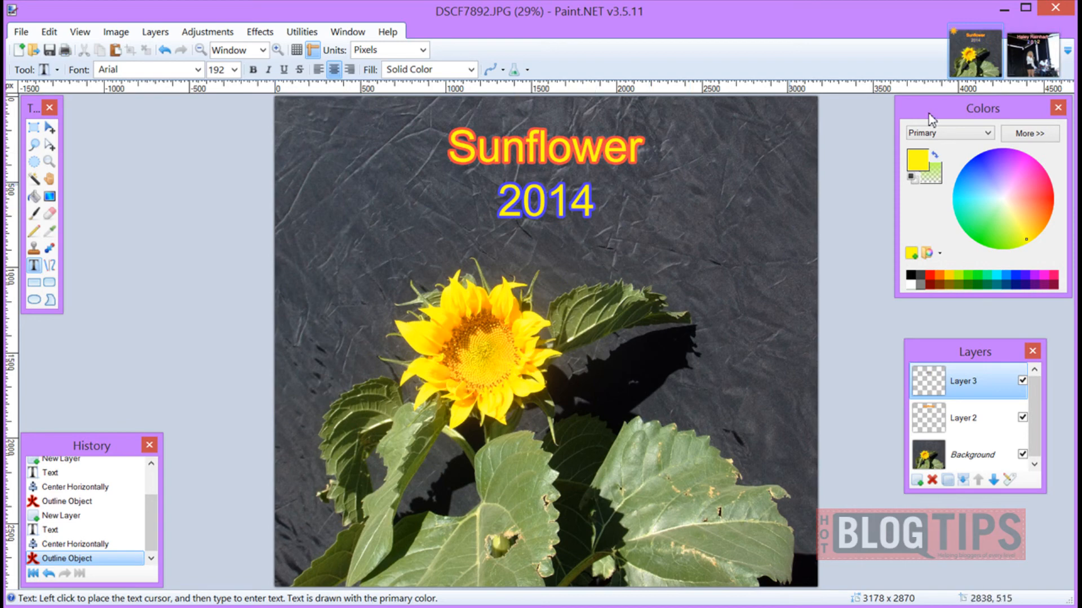
Step: Return to the concert photo document with its flattened 2012 title
left_click(1031, 52)
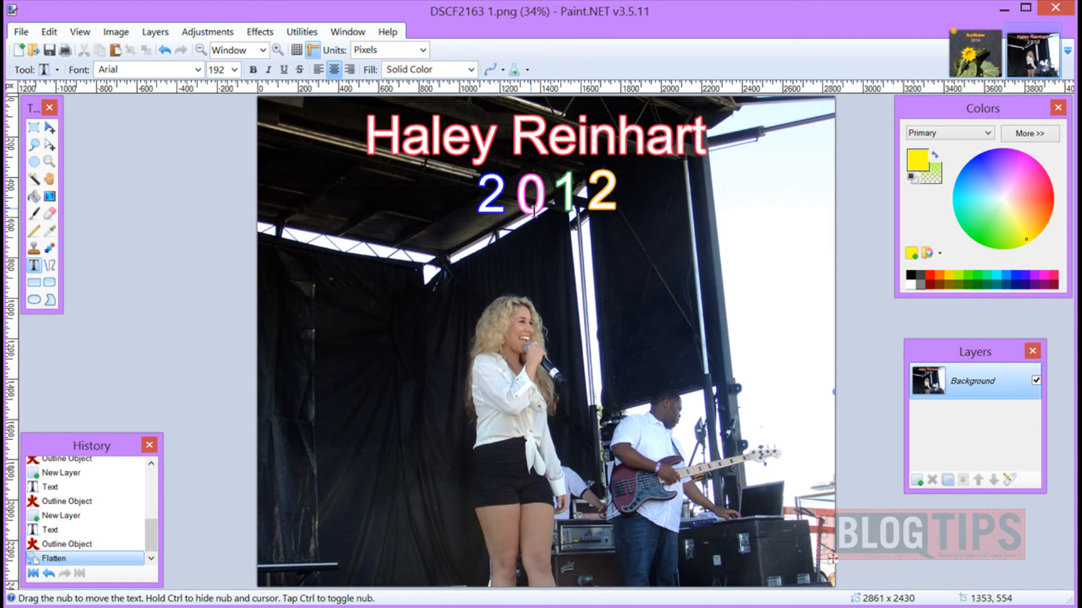
mouse_move(614, 209)
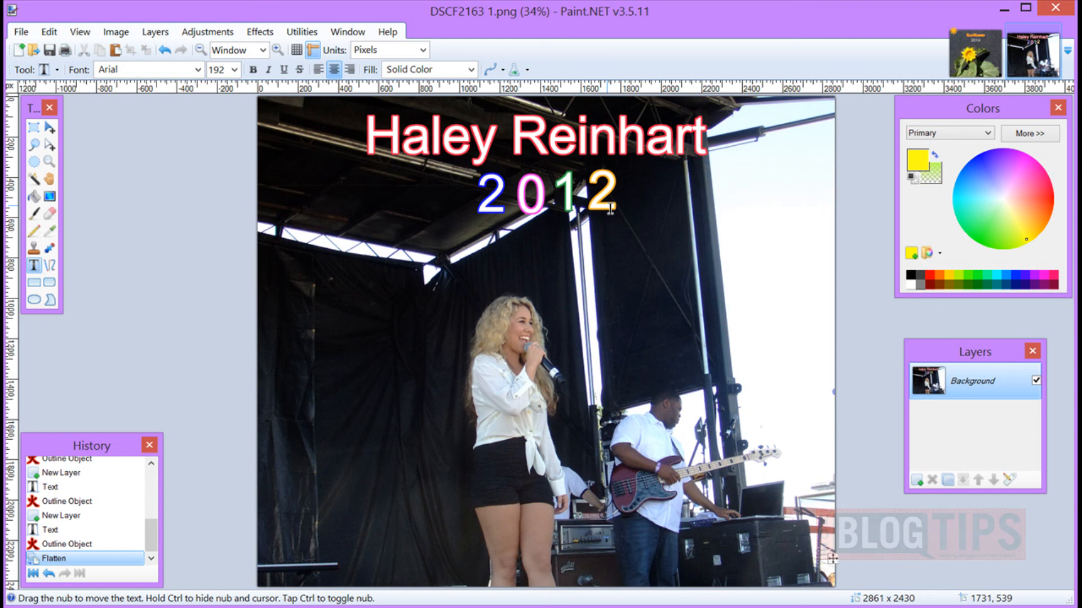
mouse_move(604, 228)
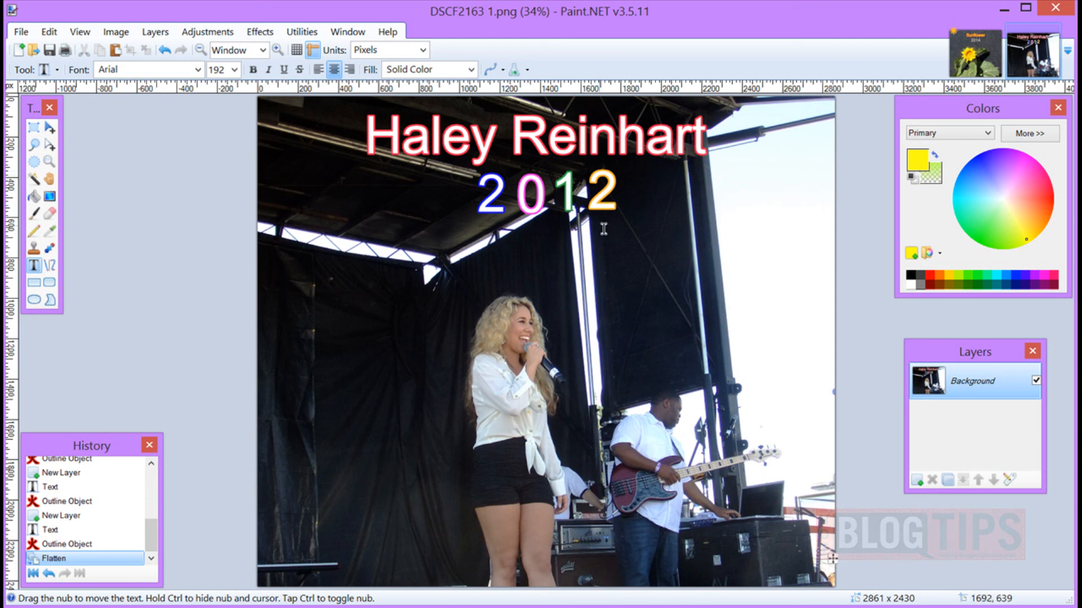